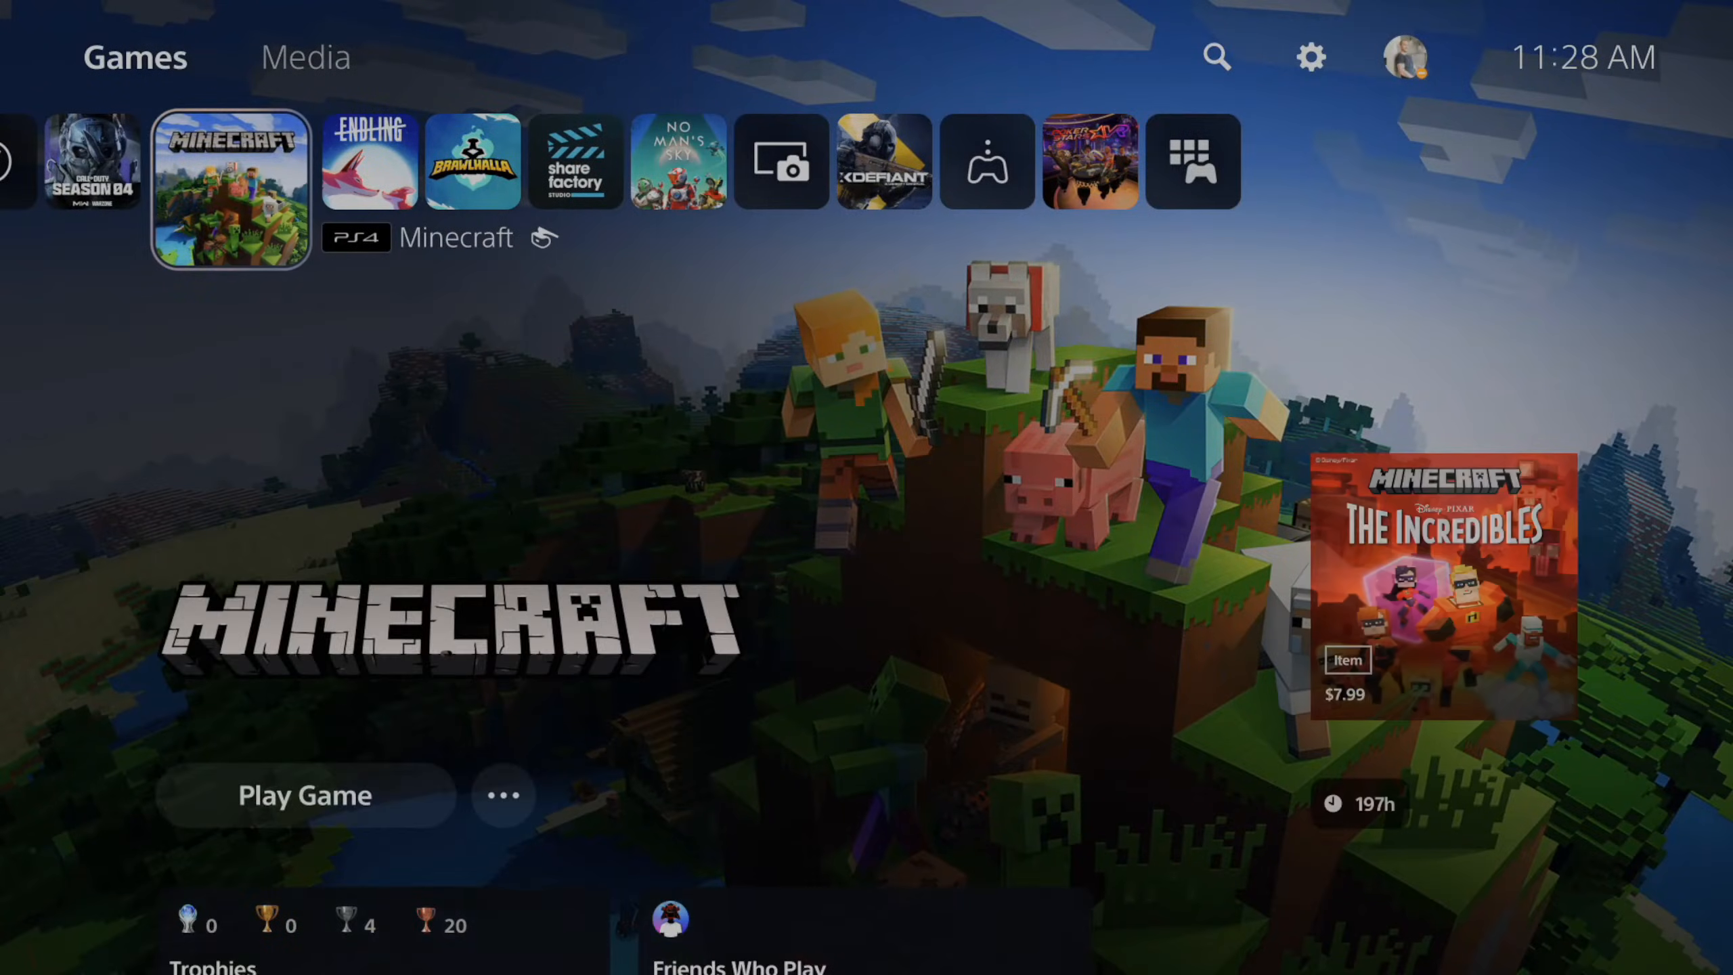
Go to Settings > Network > Set Up Internet Connection to list registered networks
scroll("left", 3)
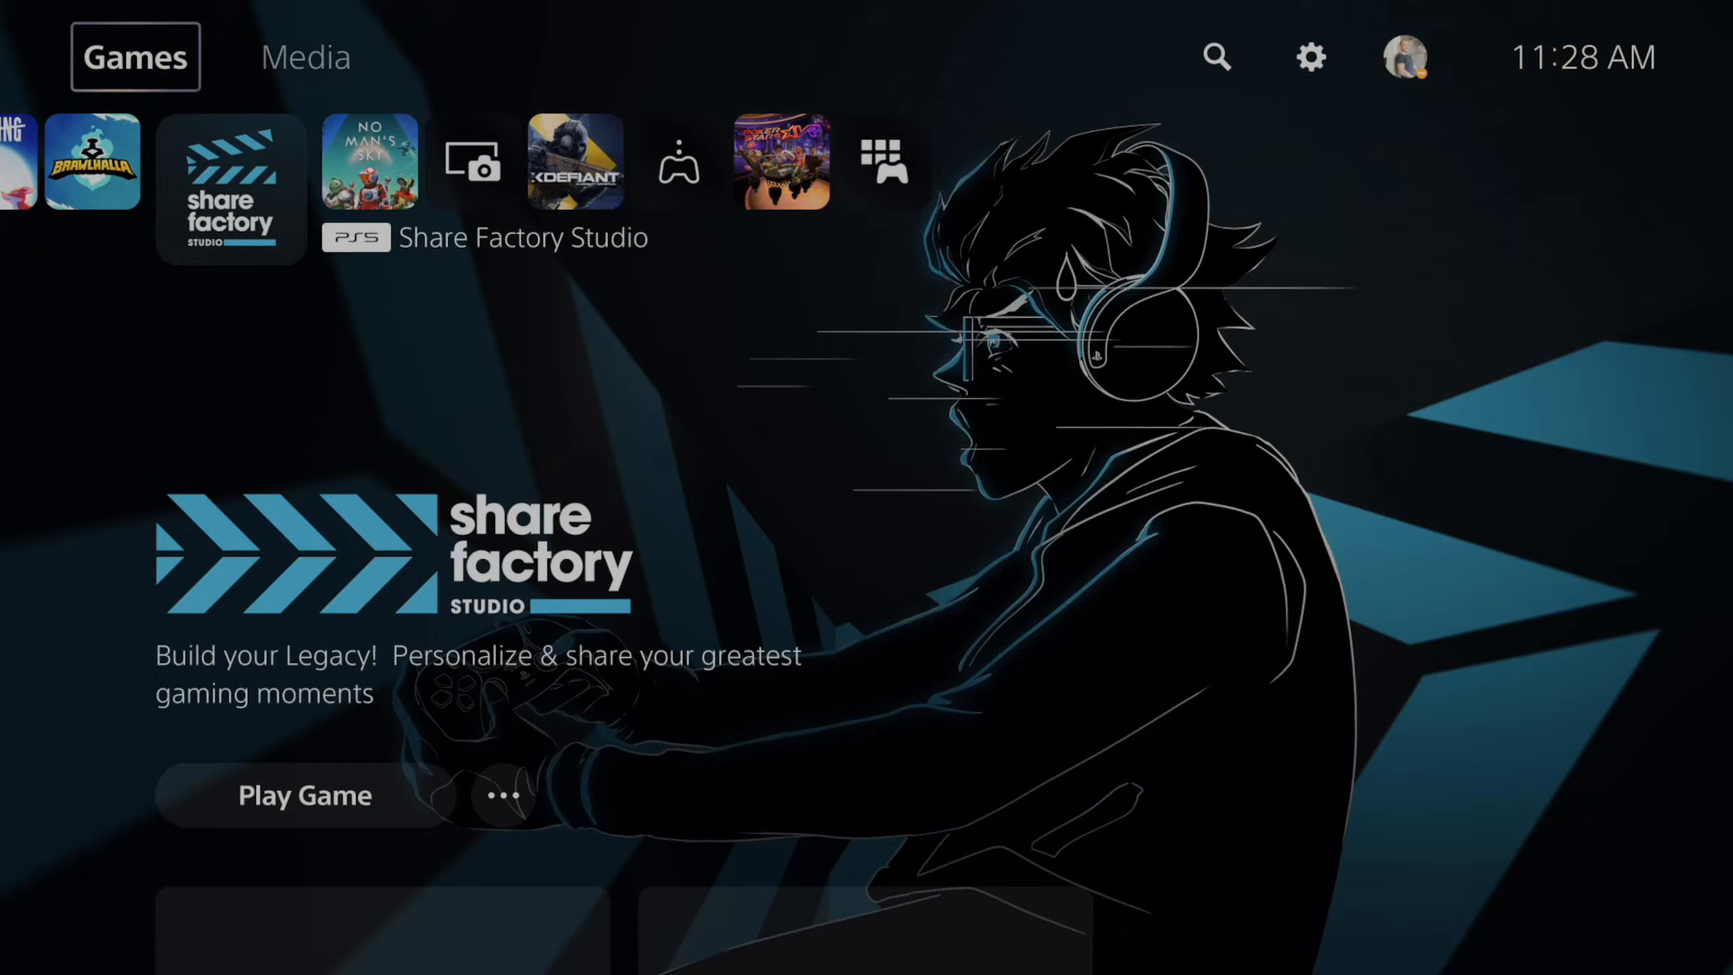
left_click(1311, 57)
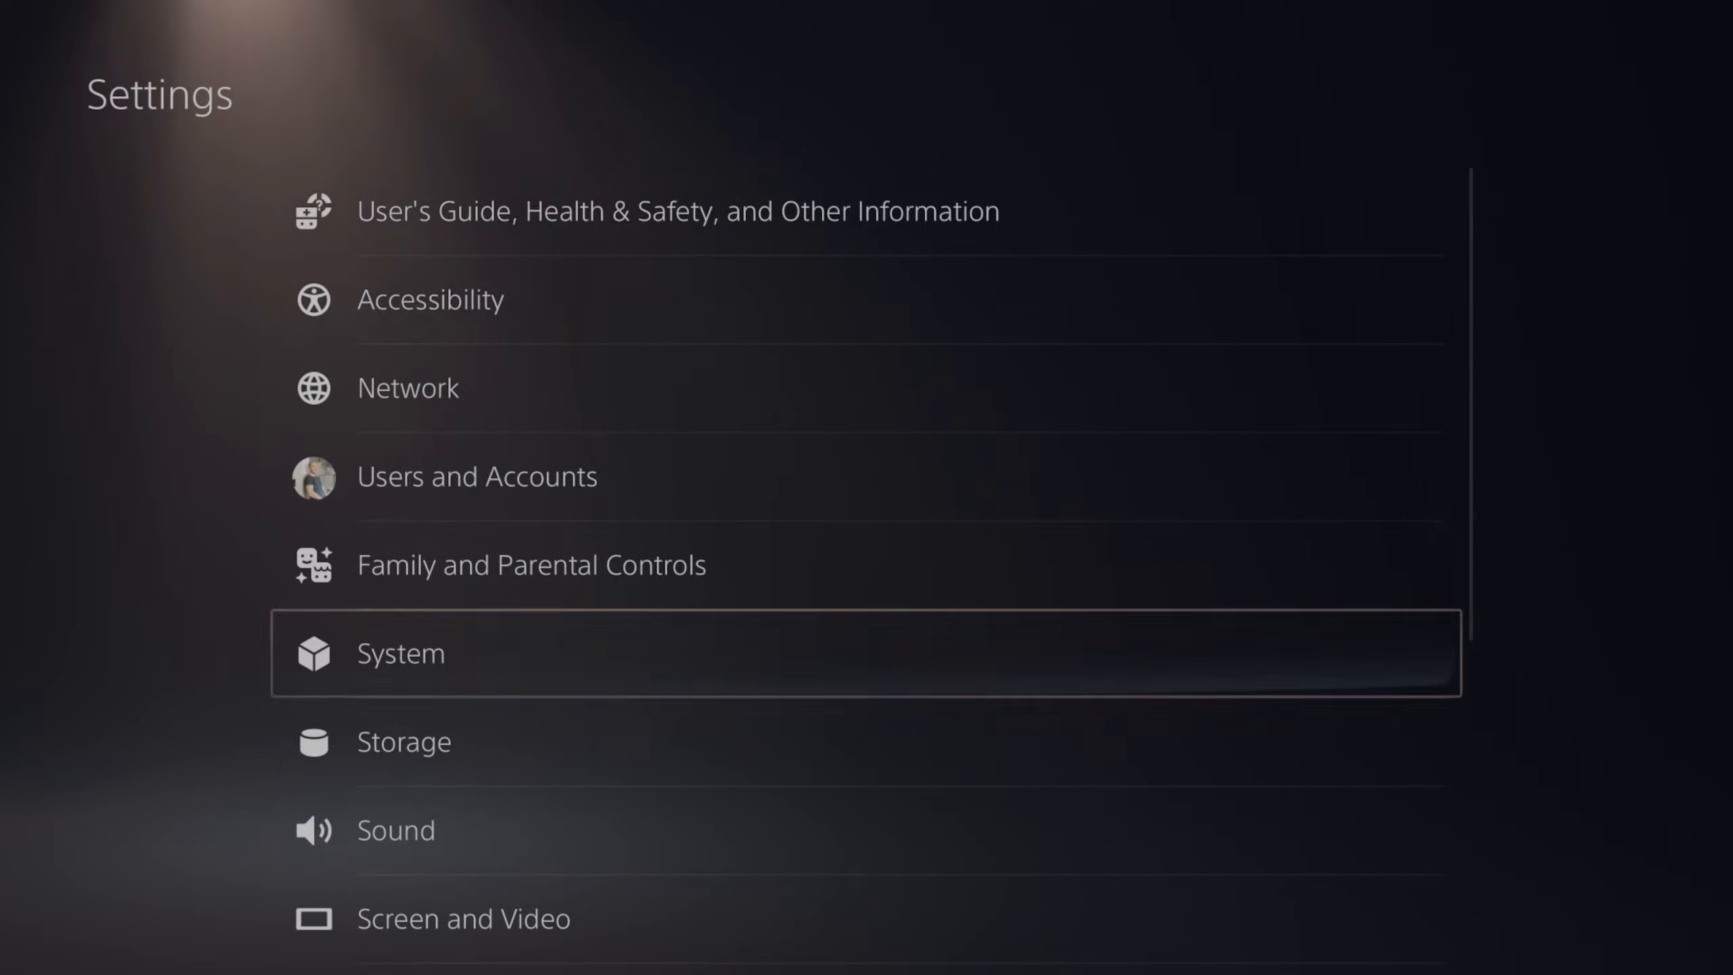
scroll("down", 3)
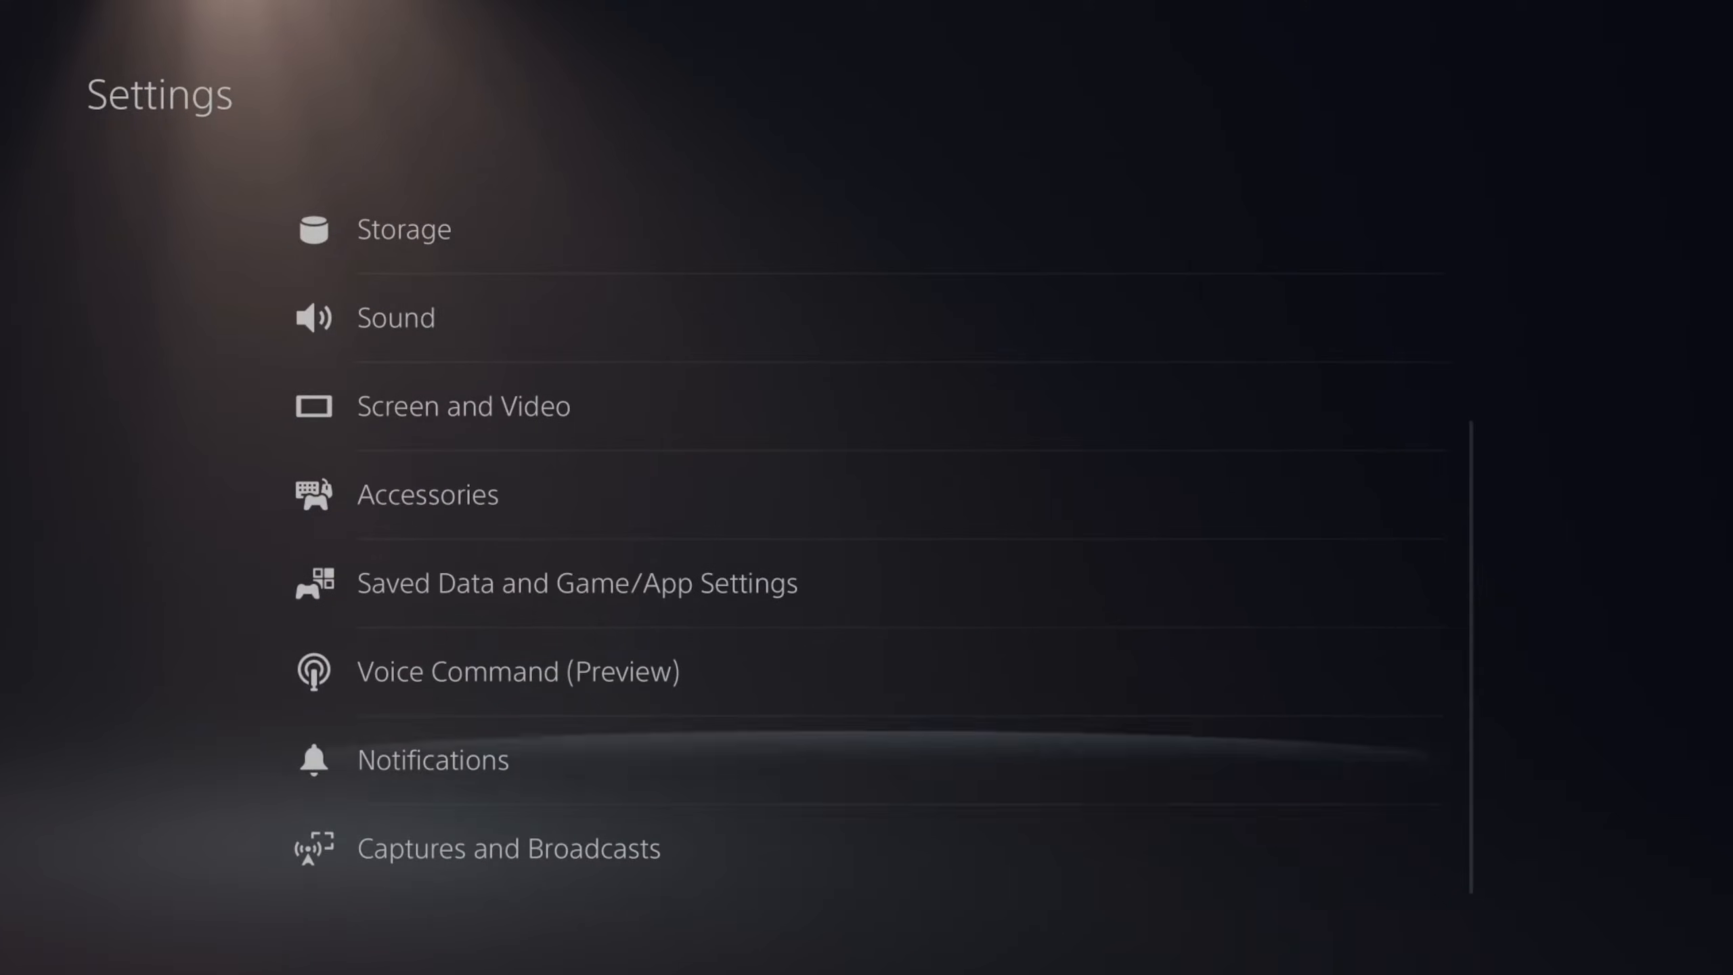
scroll("up", 3)
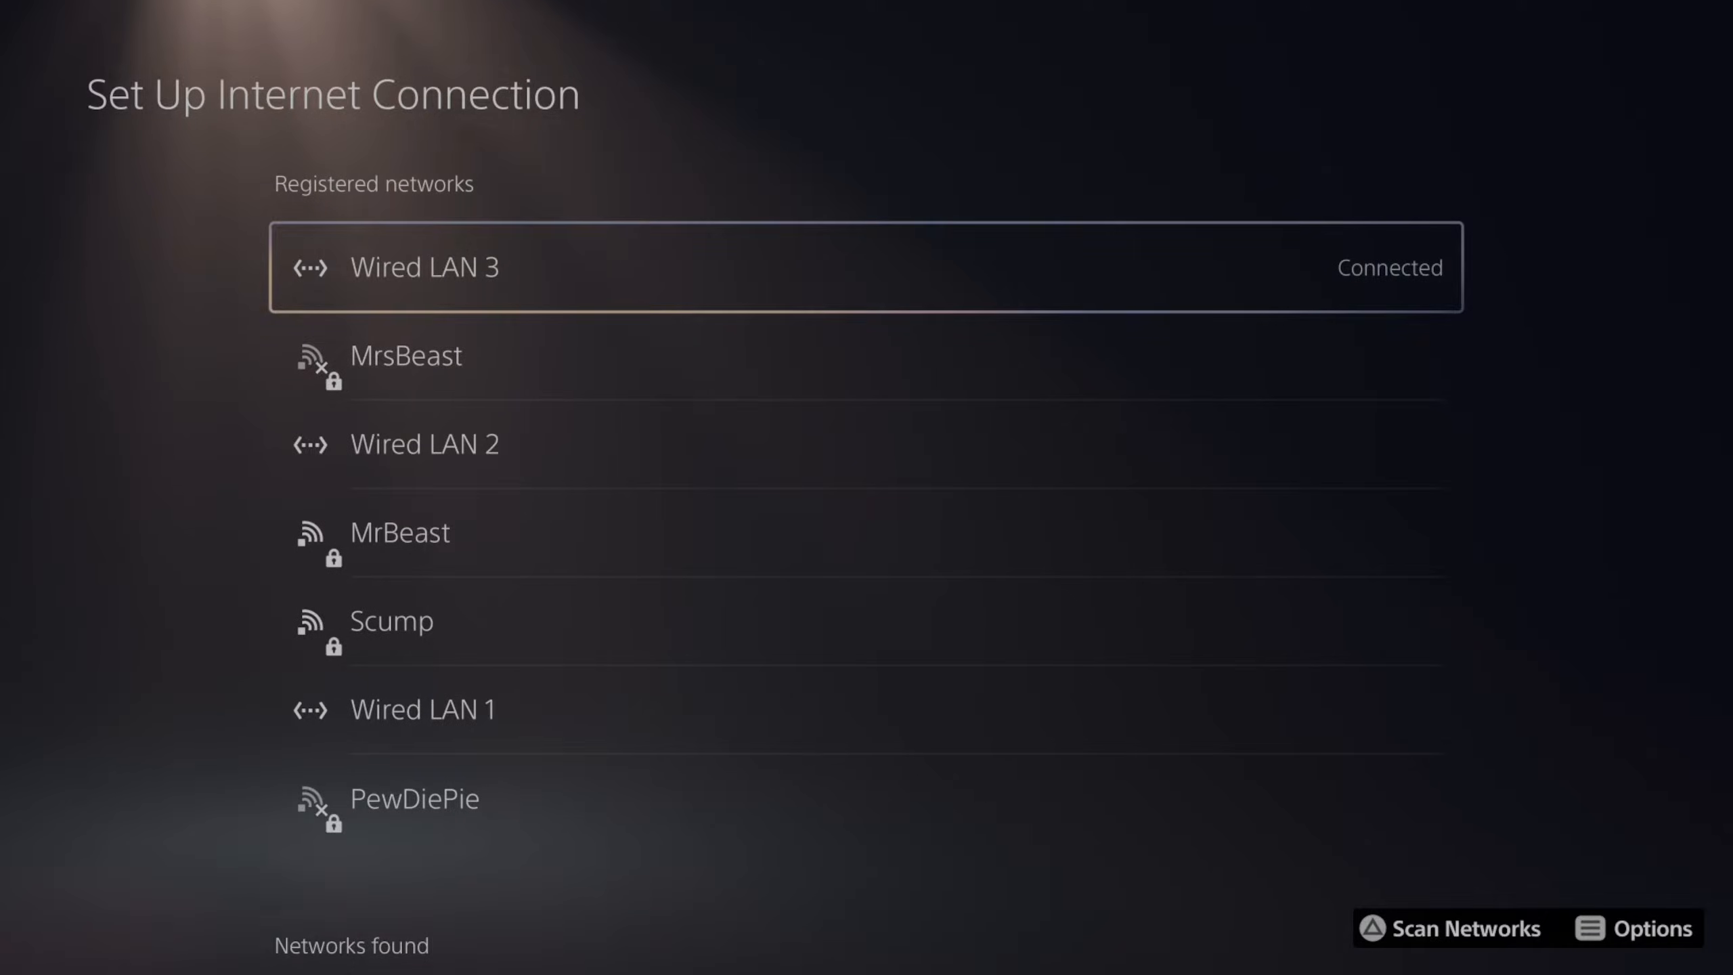
Set Wired LAN 3's DNS Settings to Manual in Advanced Settings
left_click(1637, 927)
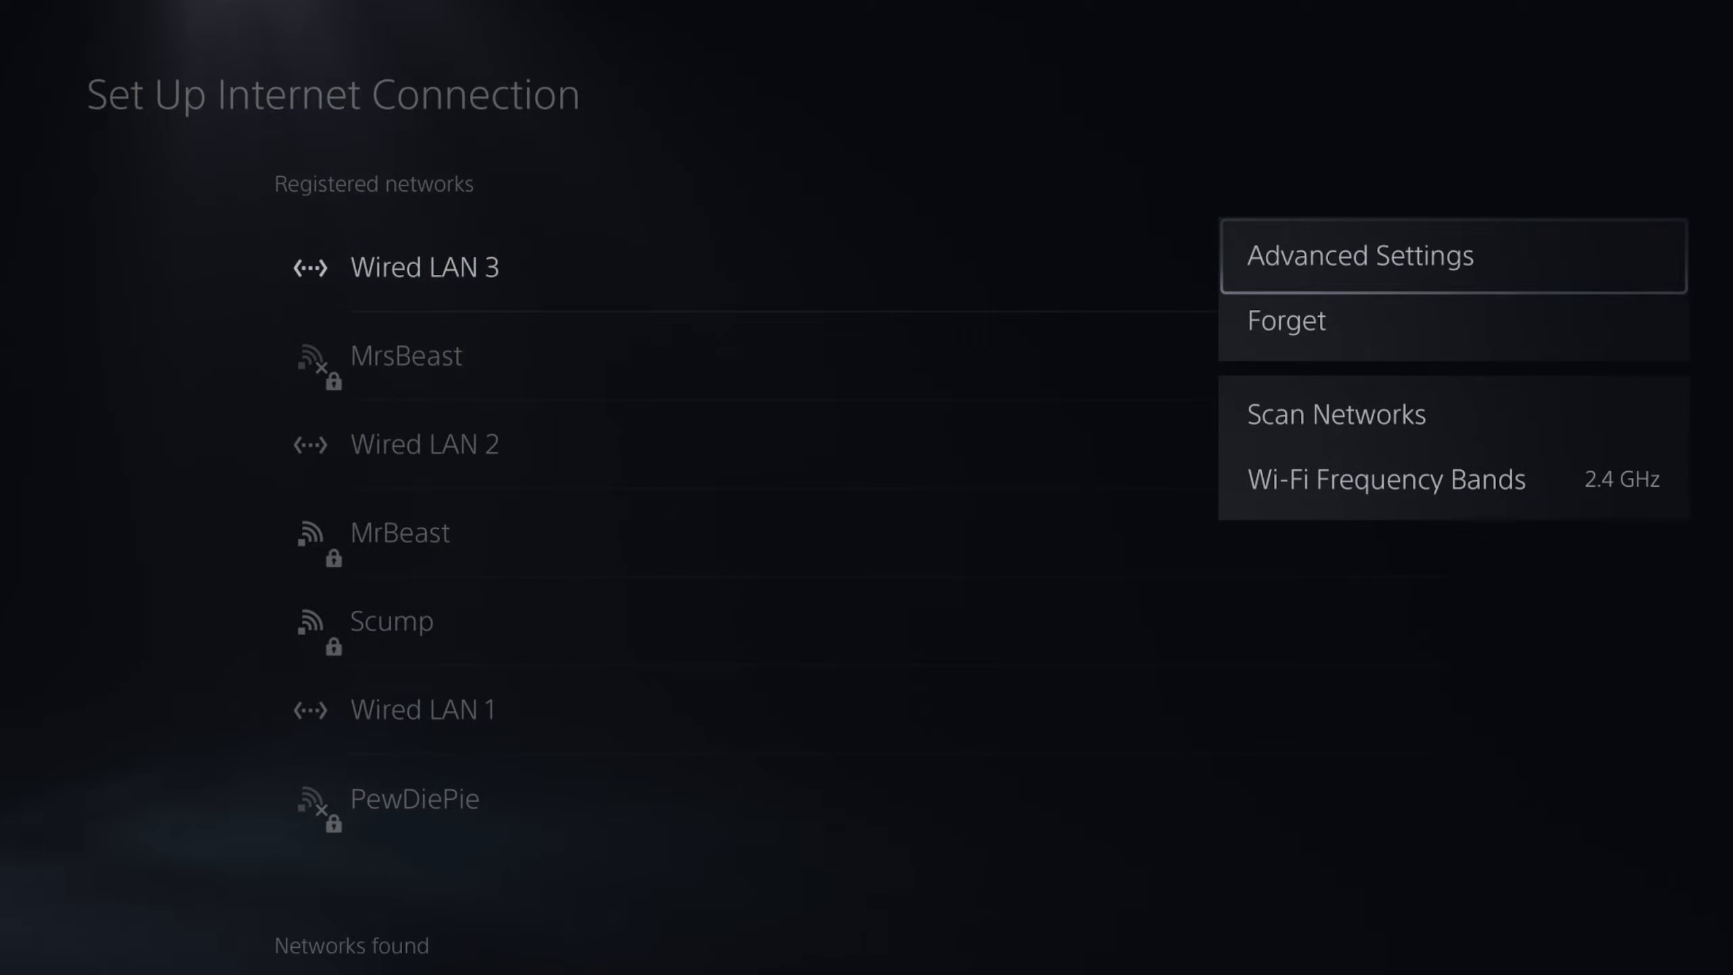
left_click(1358, 255)
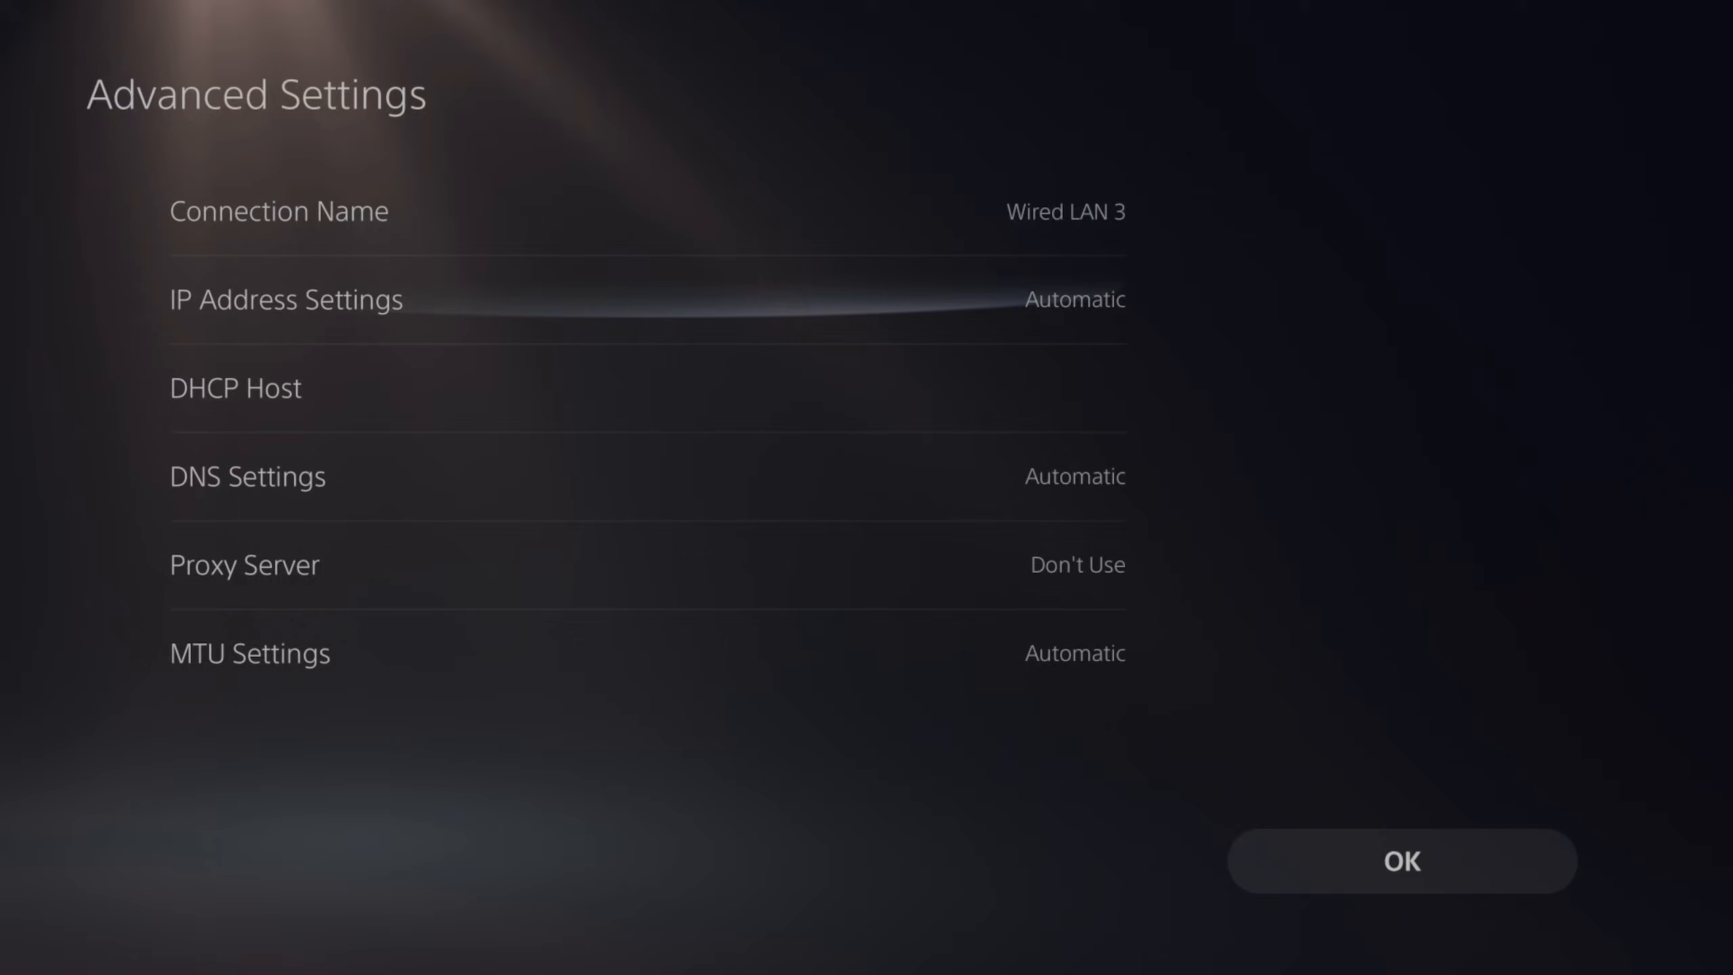
left_click(248, 477)
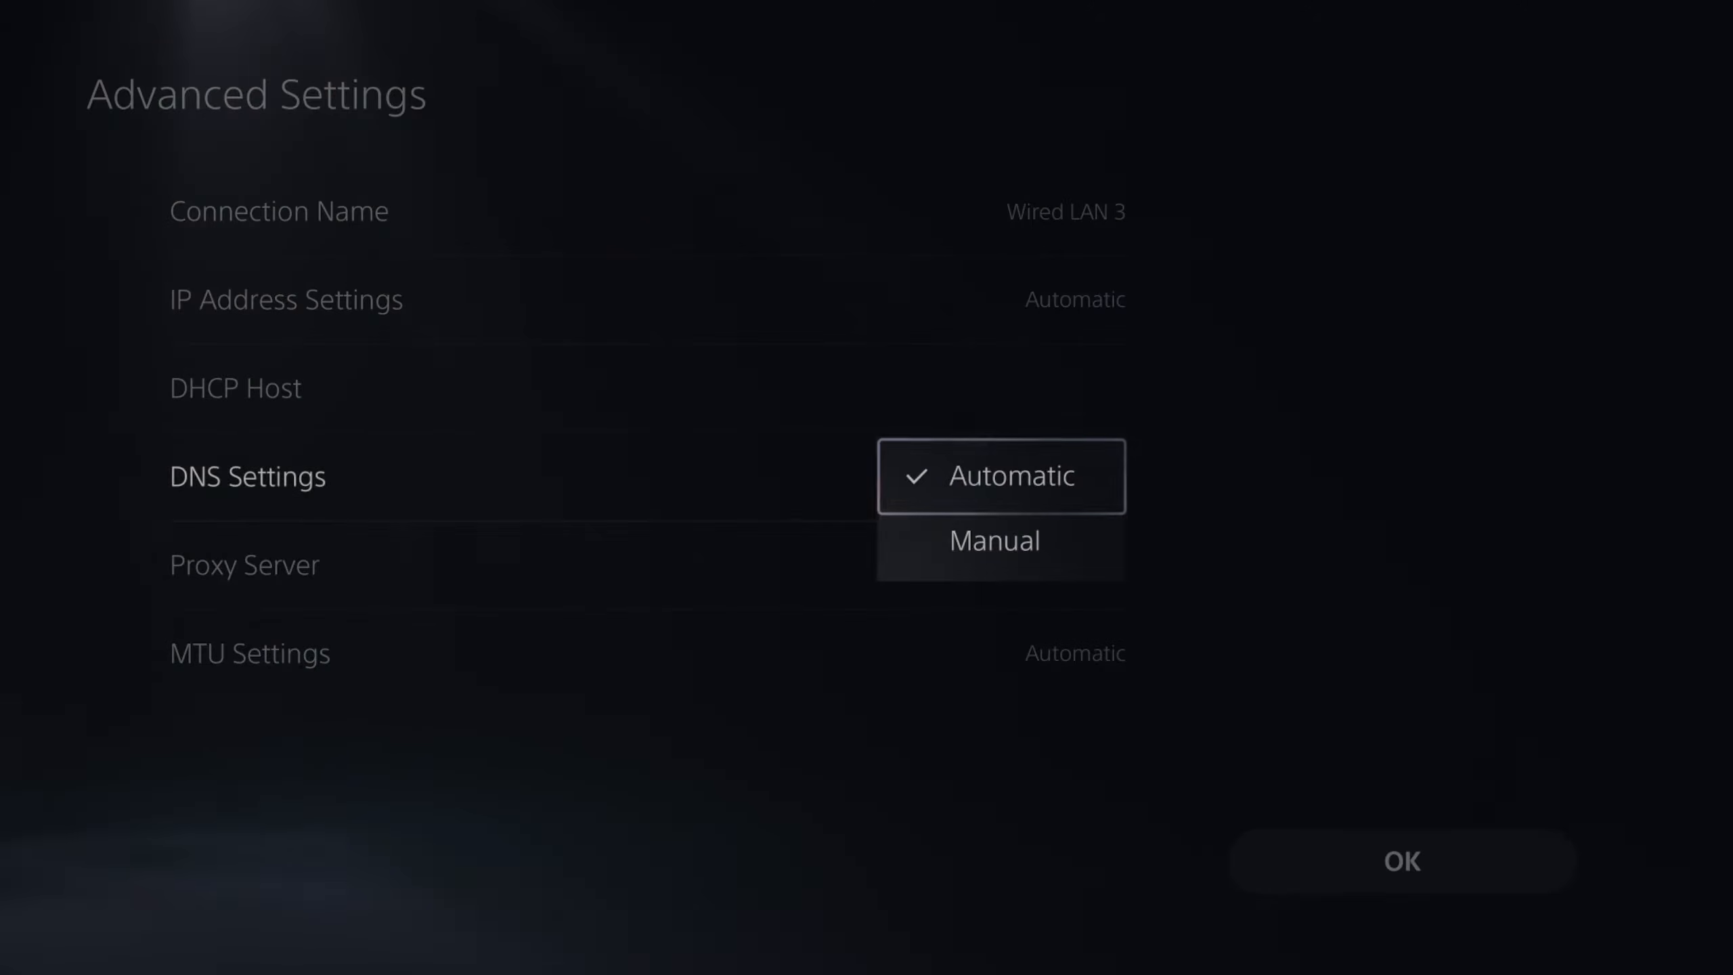
left_click(992, 541)
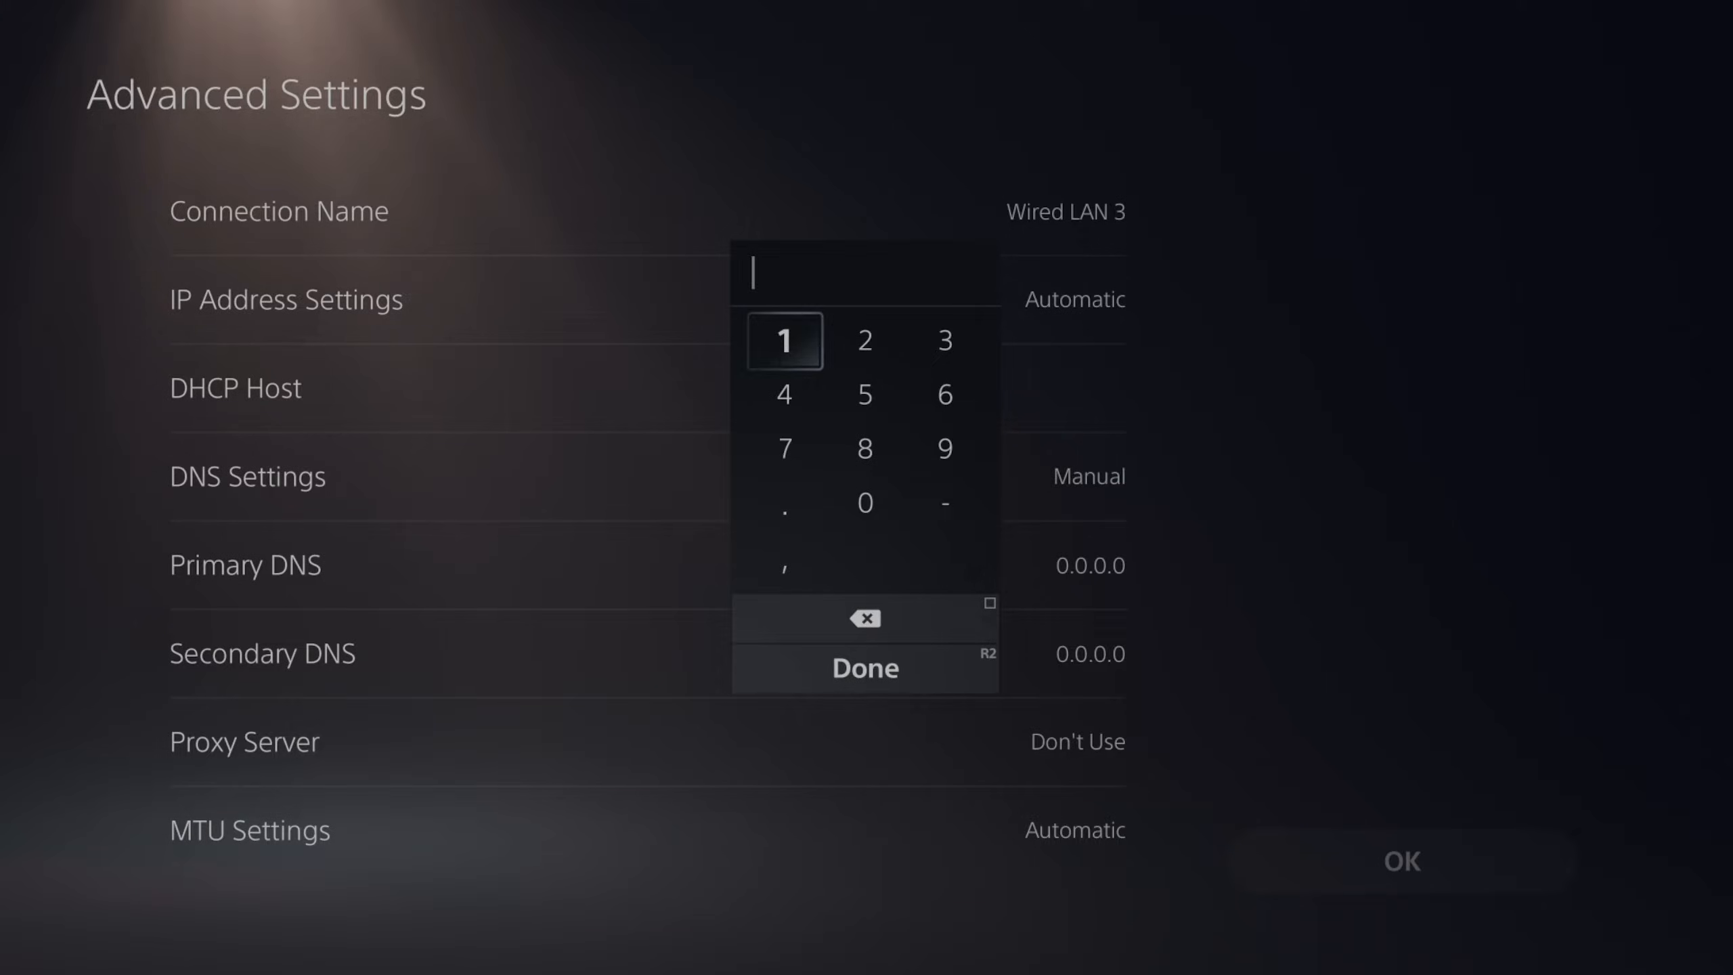
Enter 1.1.1.1 as Primary DNS and 1.0.0.1 as Secondary DNS
left_click(784, 503)
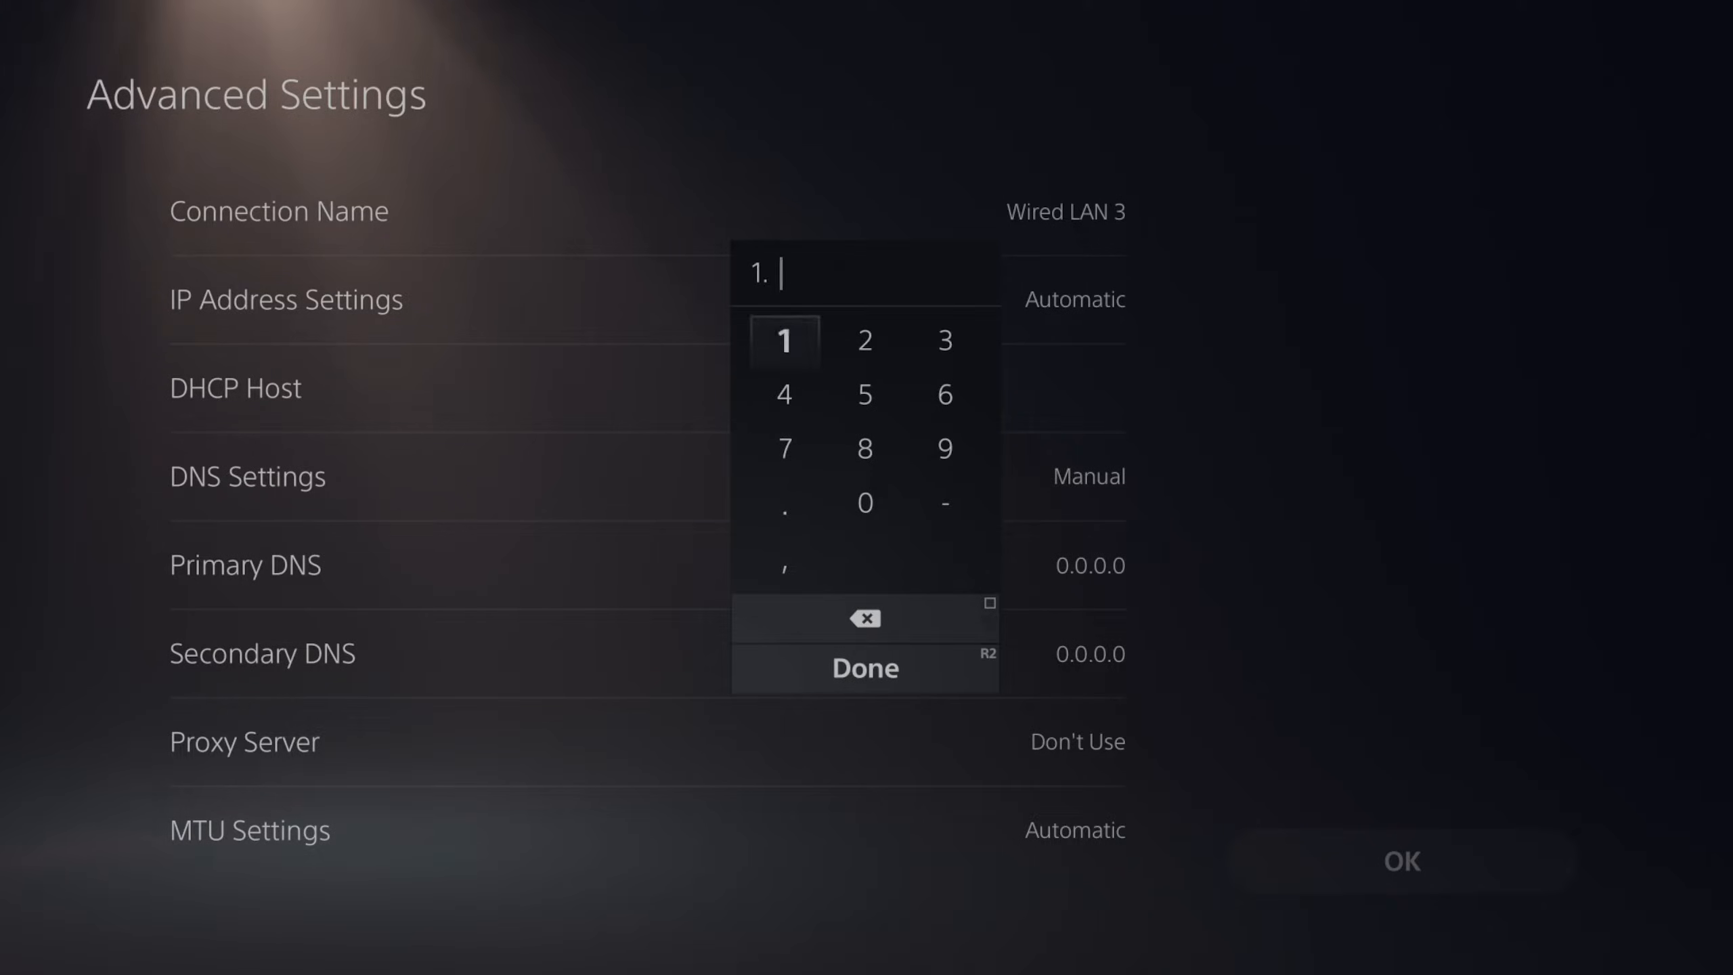
left_click(784, 503)
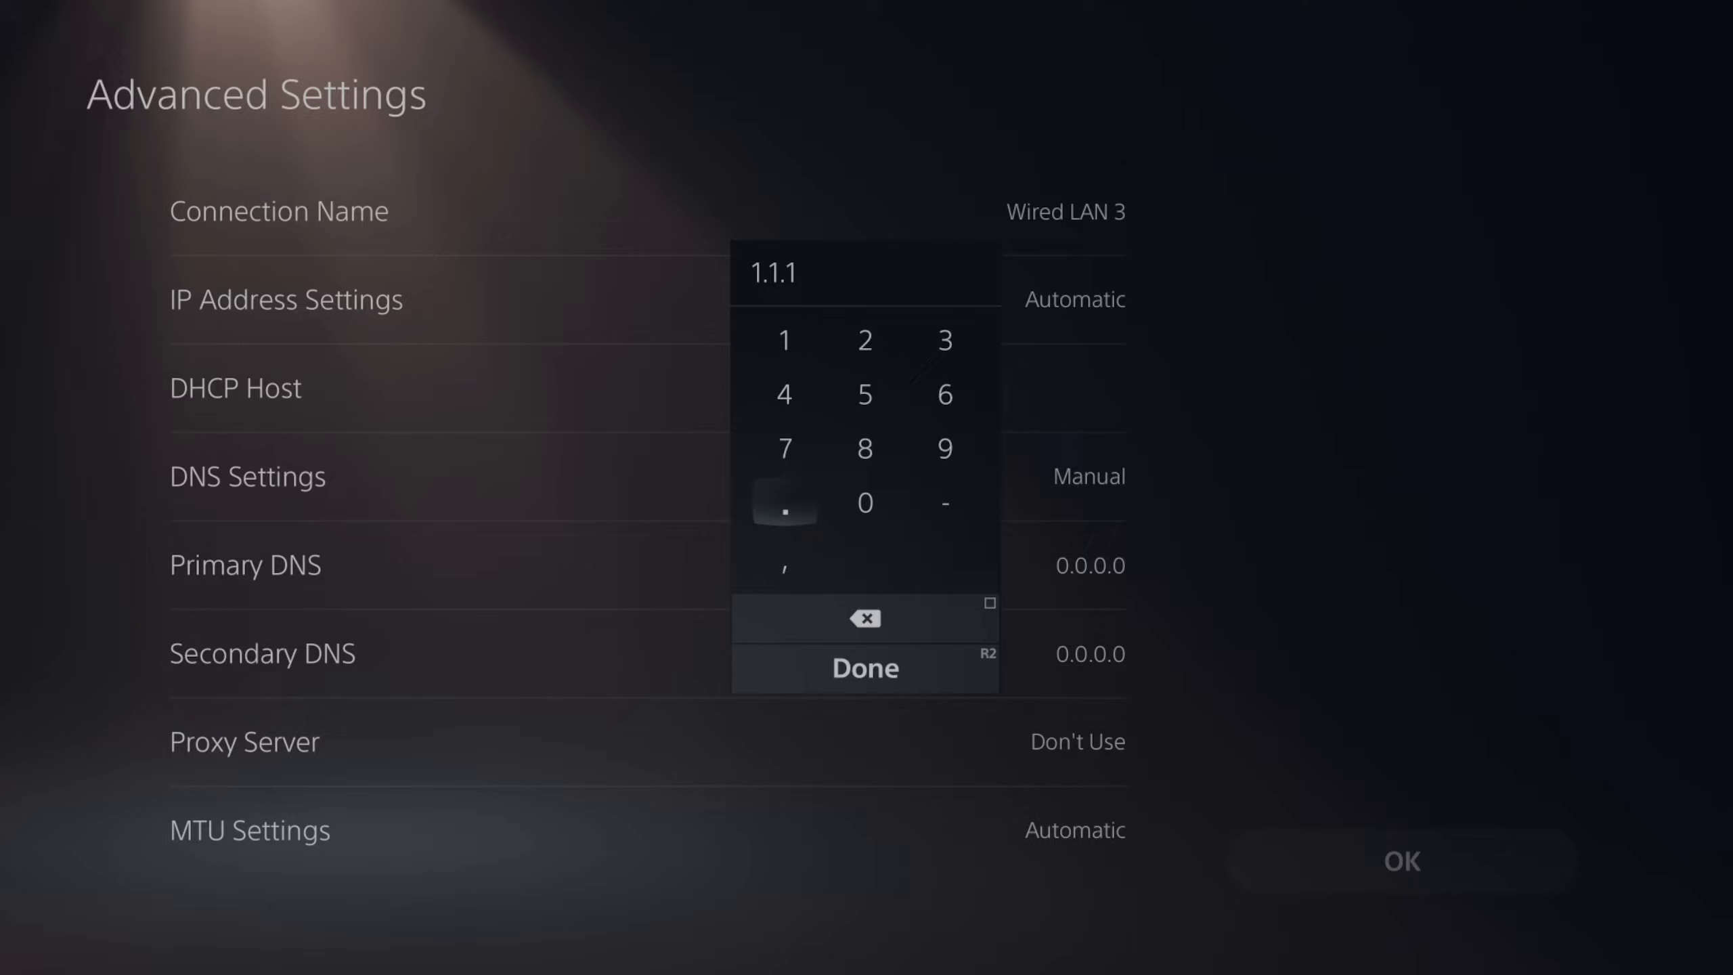
left_click(866, 667)
type("1.0.0.")
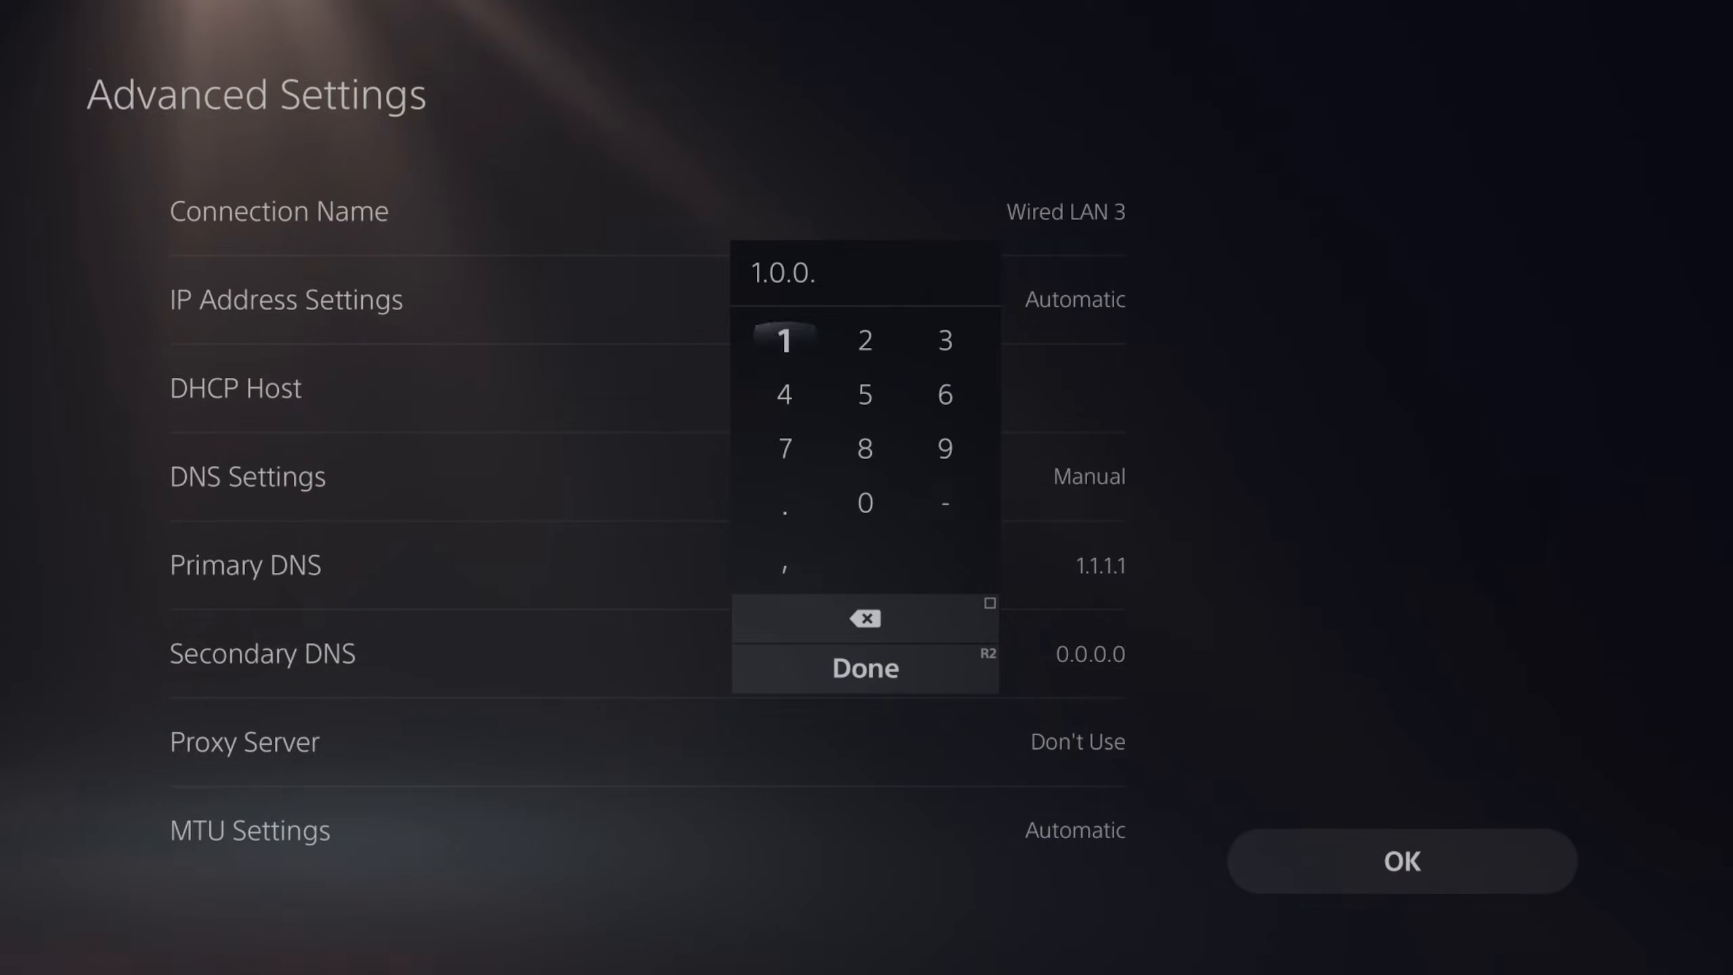
left_click(866, 668)
type("8.8.8")
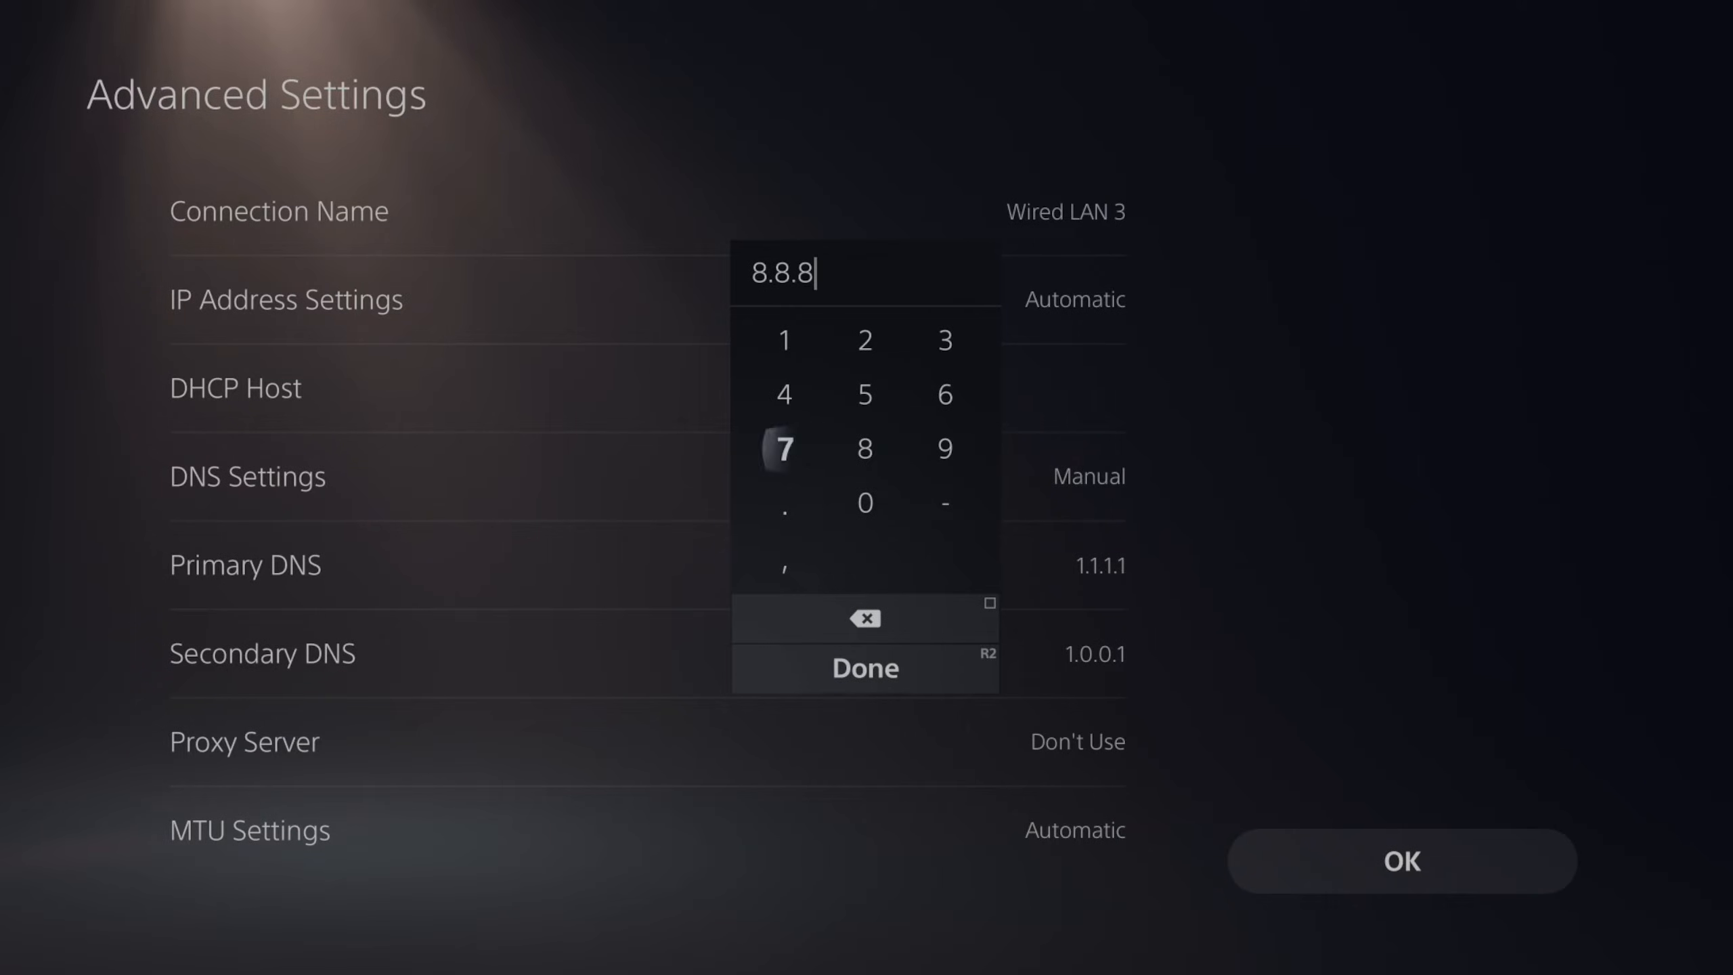
Replace the DNS servers with 8.8.8.8 primary and 8.8.4.4 secondary
left_click(864, 668)
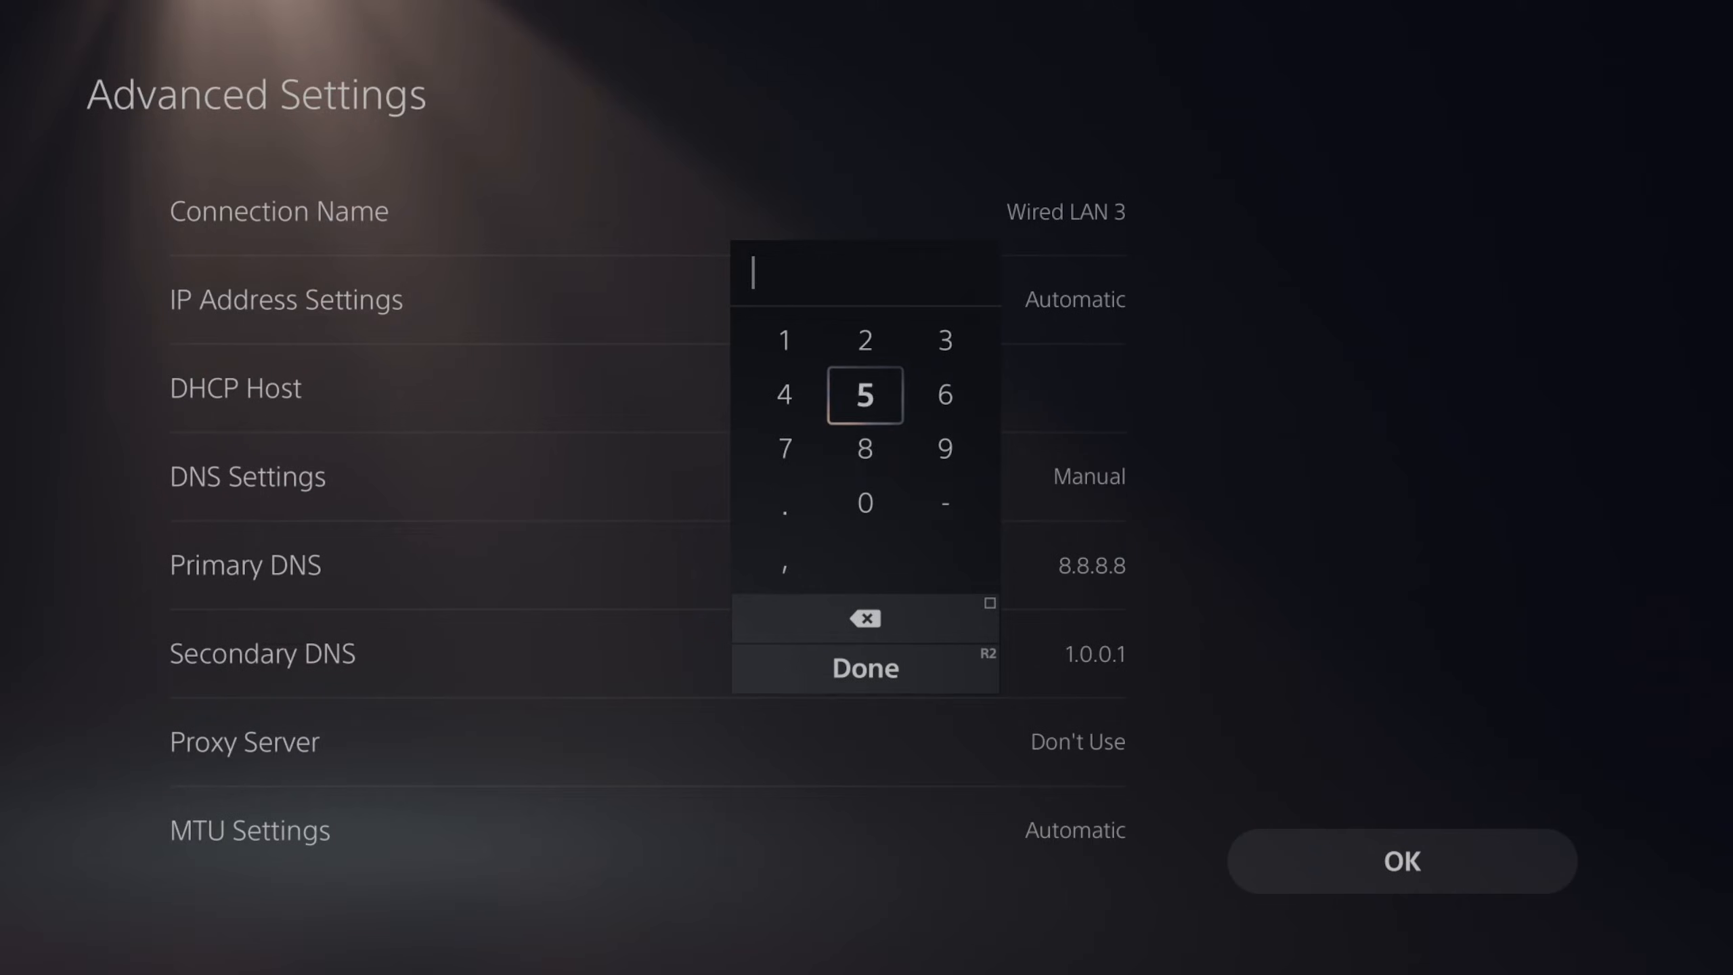
left_click(785, 503)
type("8.8.4.")
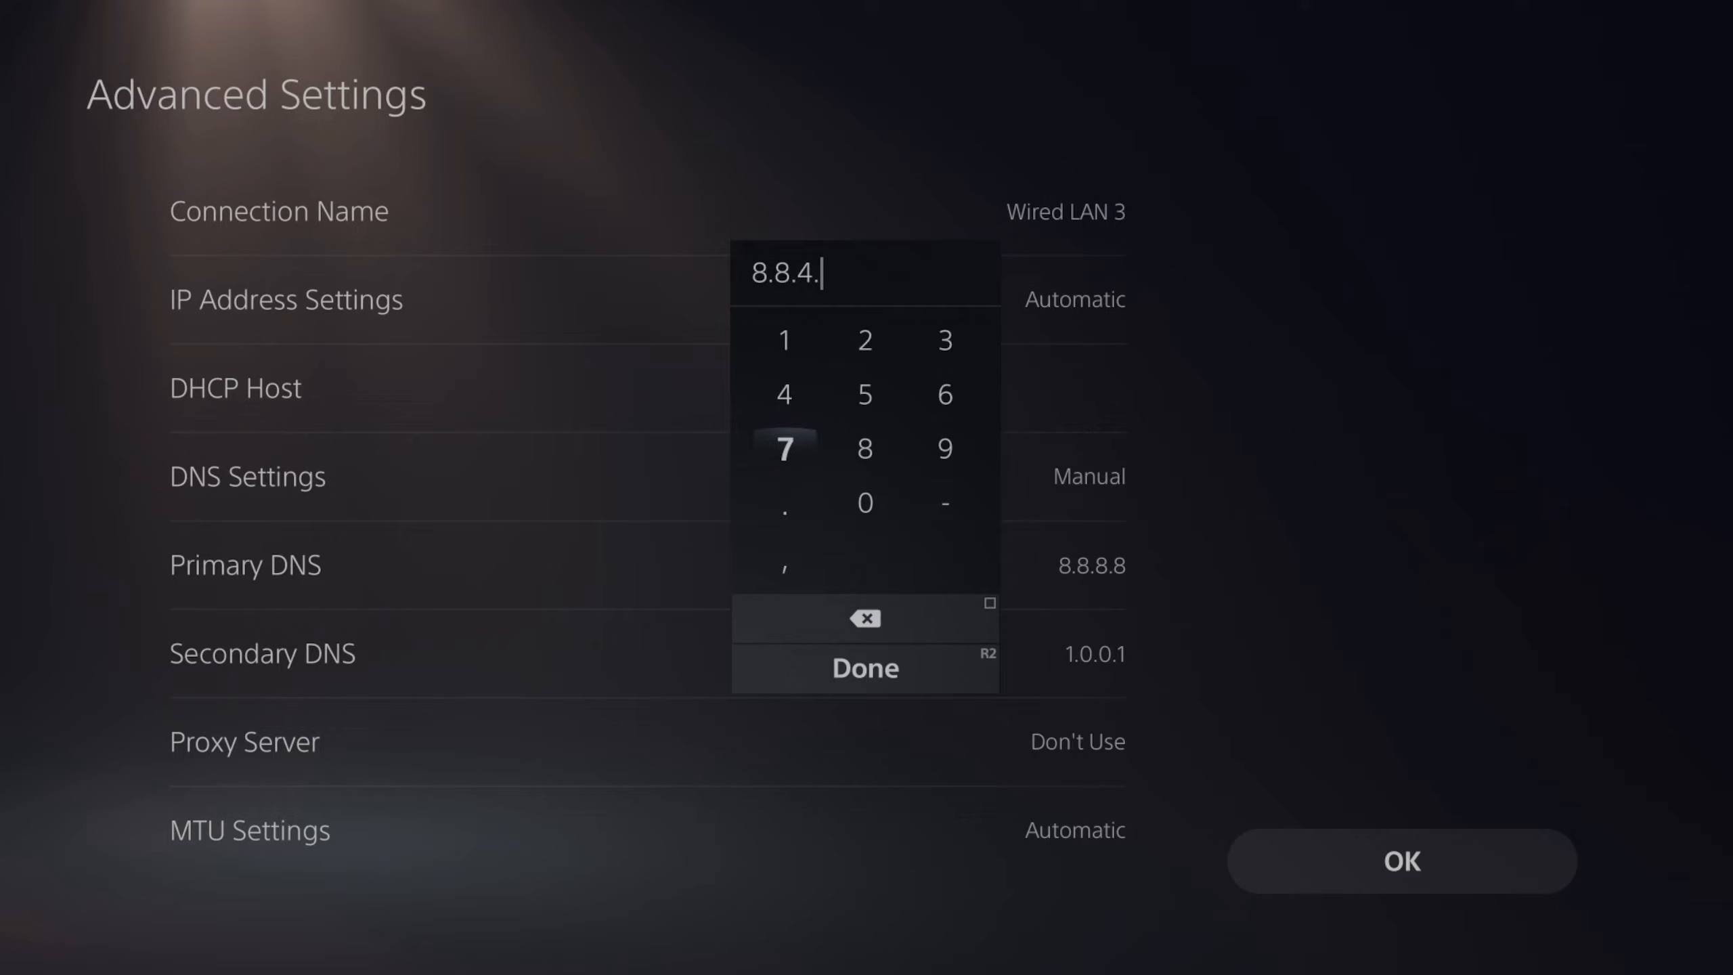
left_click(865, 667)
type("208.")
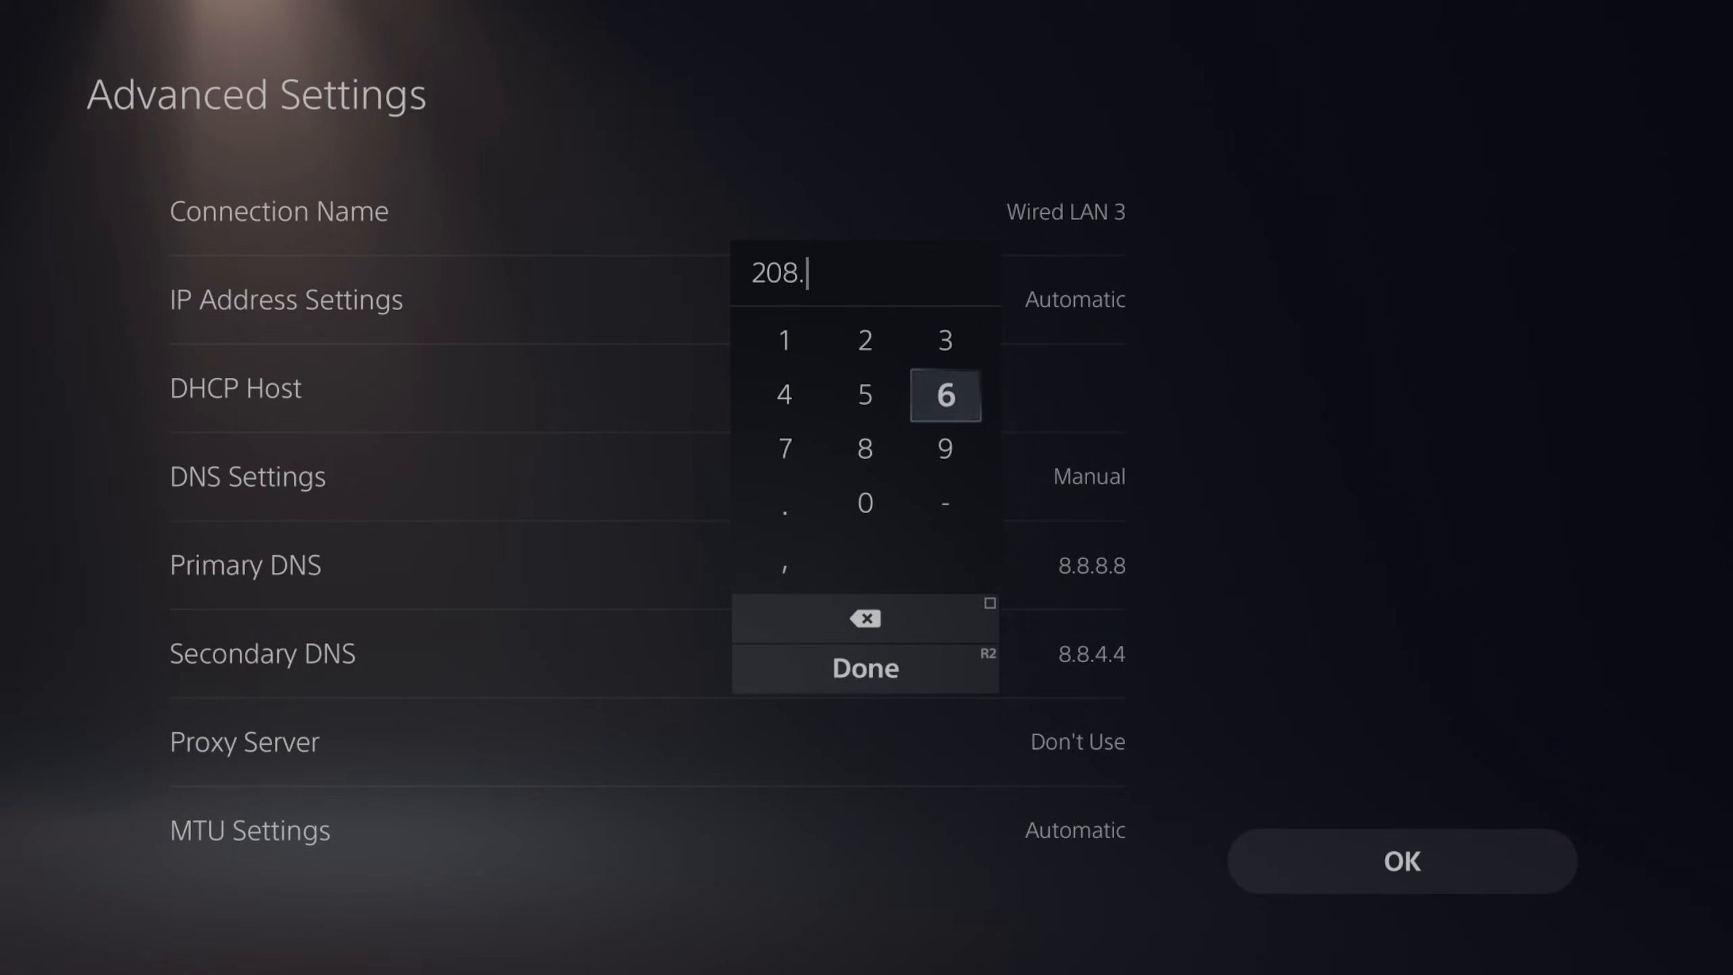
Enter 208.67.222.222 as Primary DNS and 208.67.220.220 as Secondary DNS
left_click(865, 340)
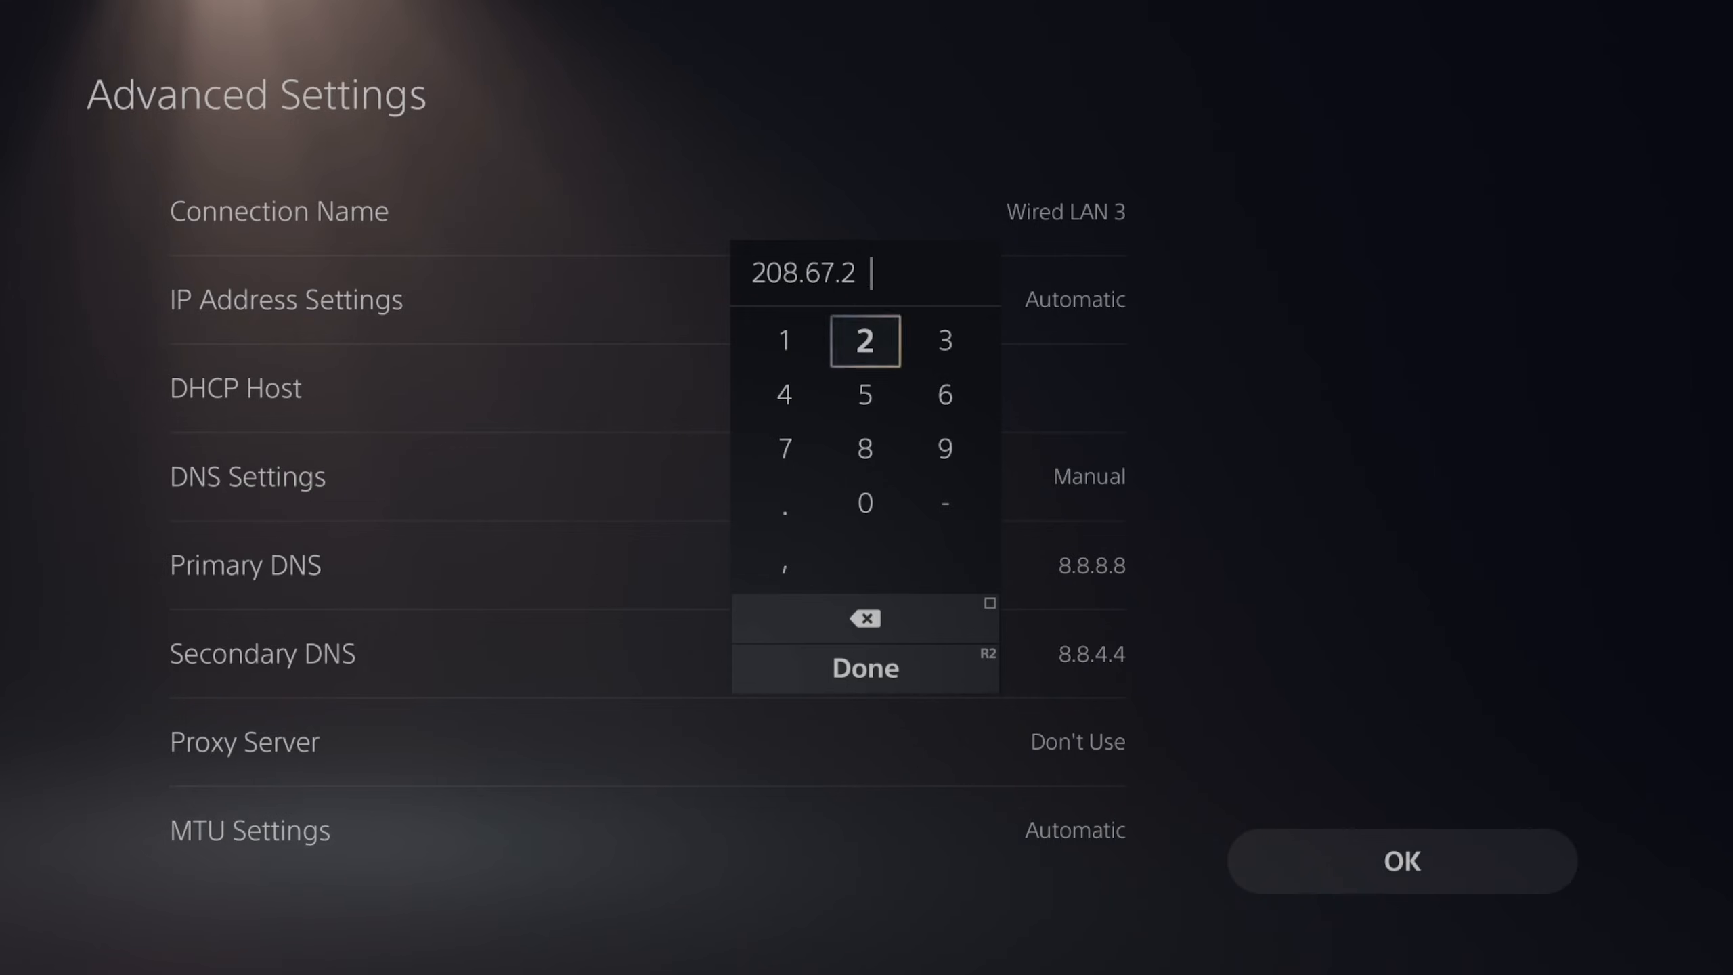
left_click(864, 341)
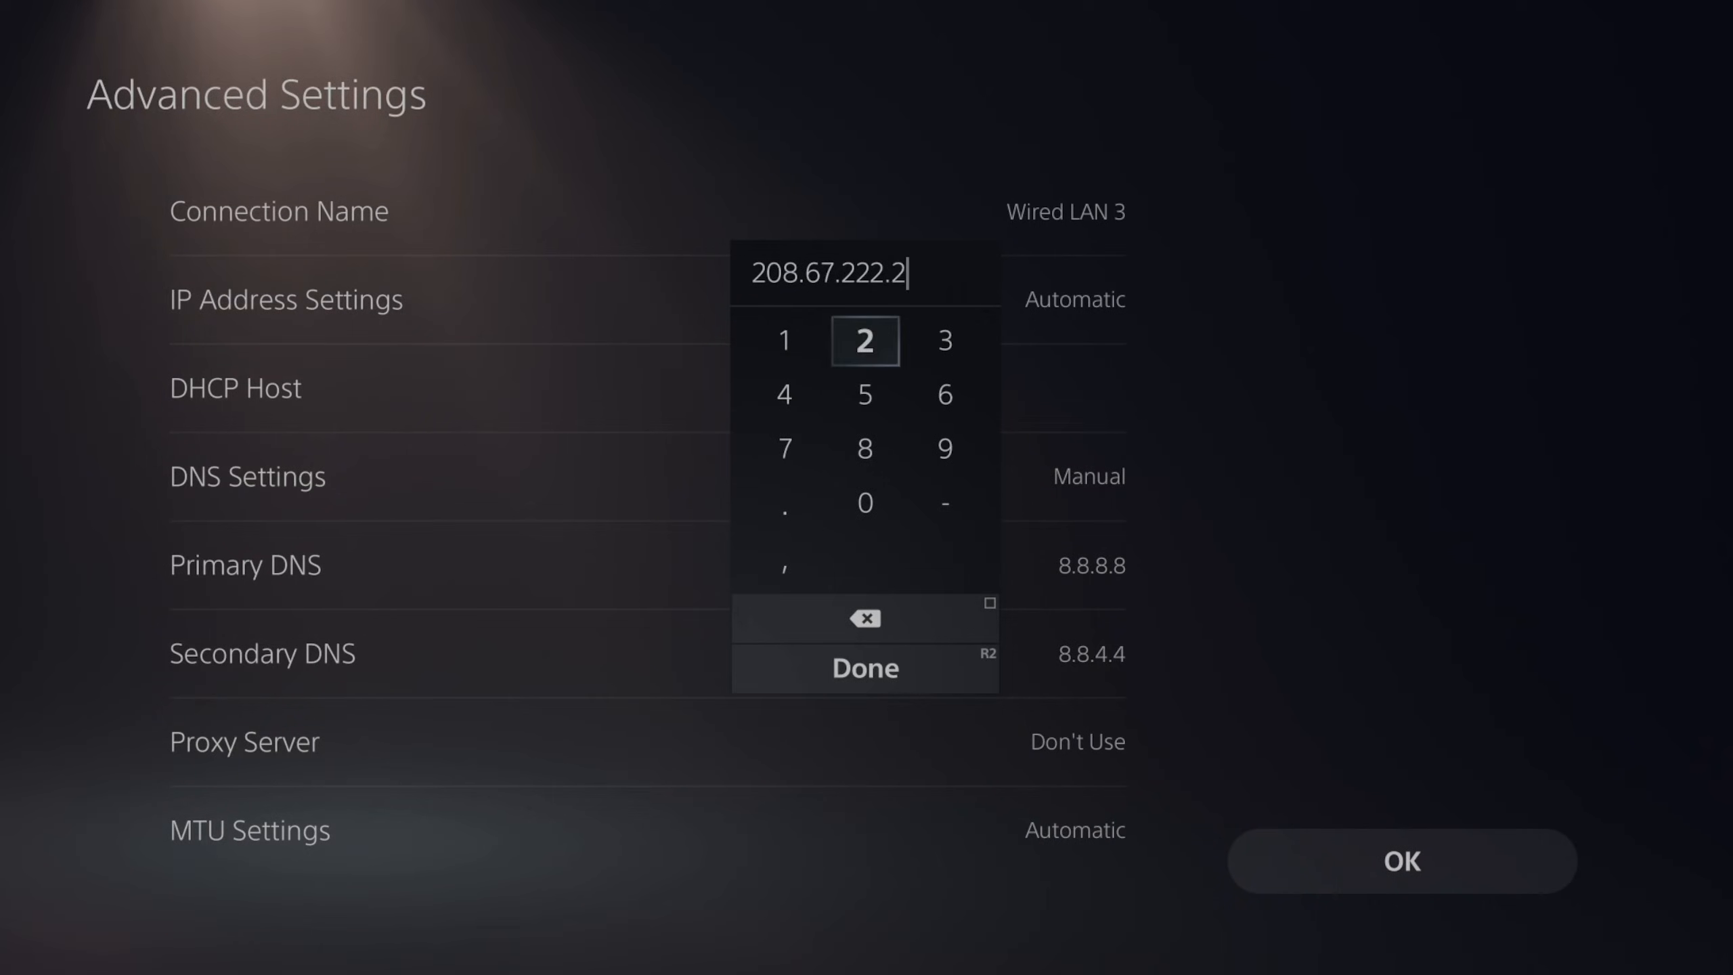
left_click(865, 667)
type("208.67.220.")
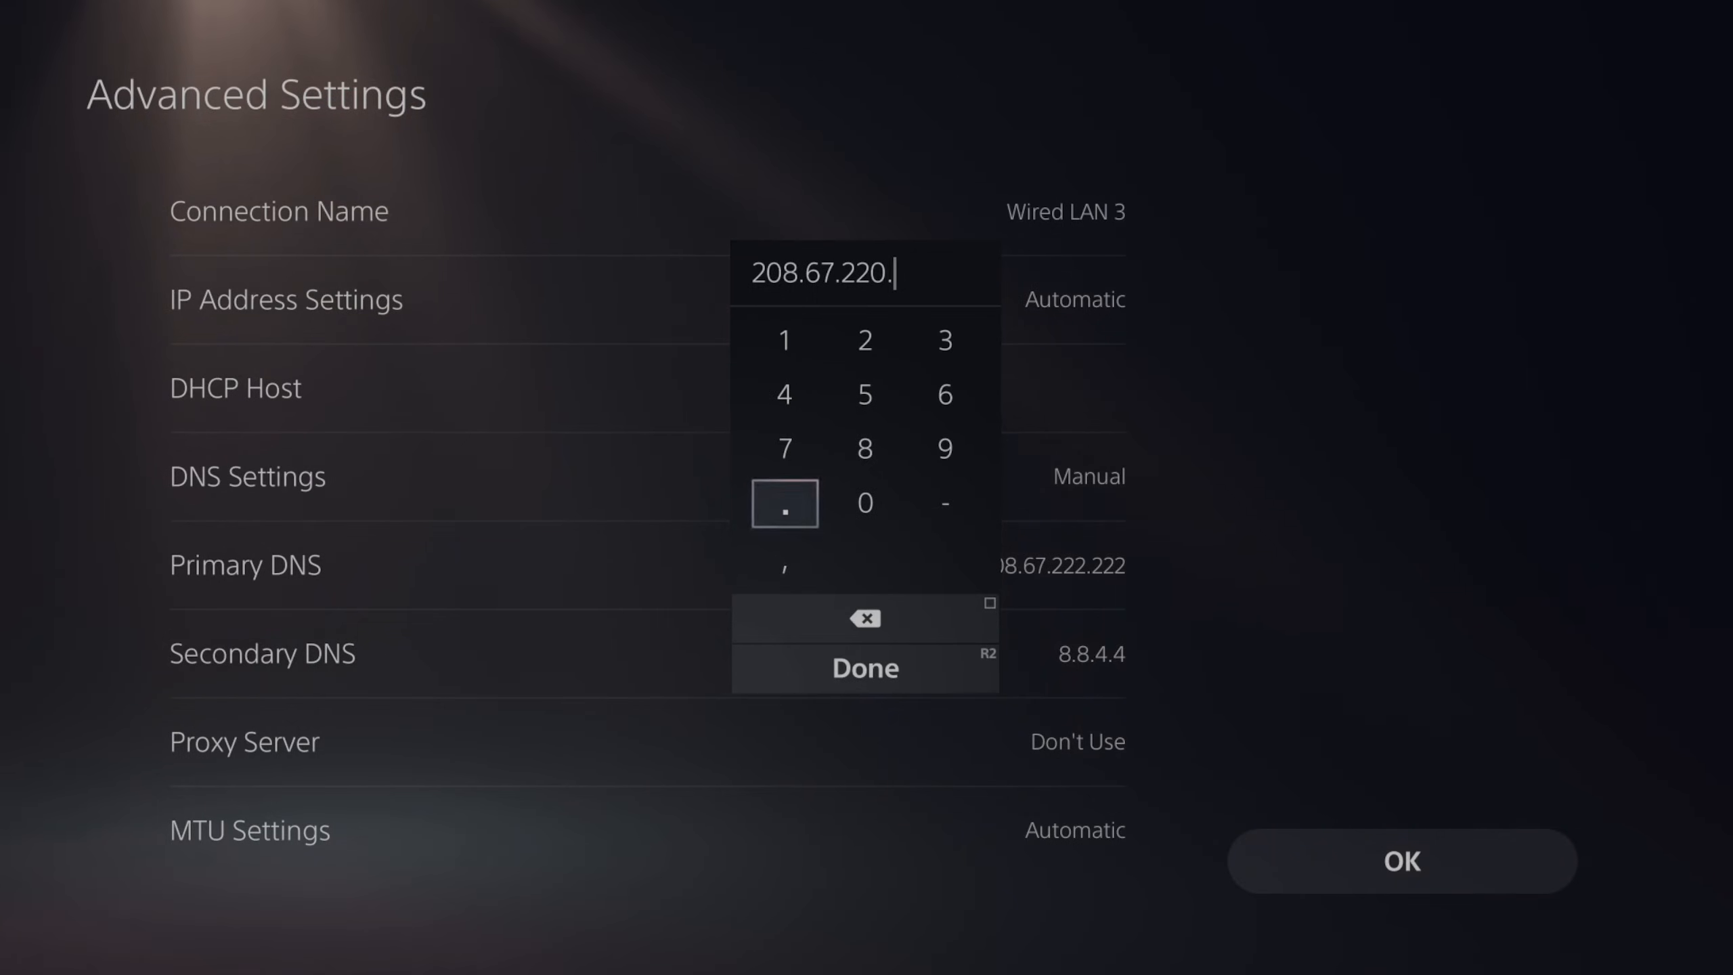
left_click(865, 667)
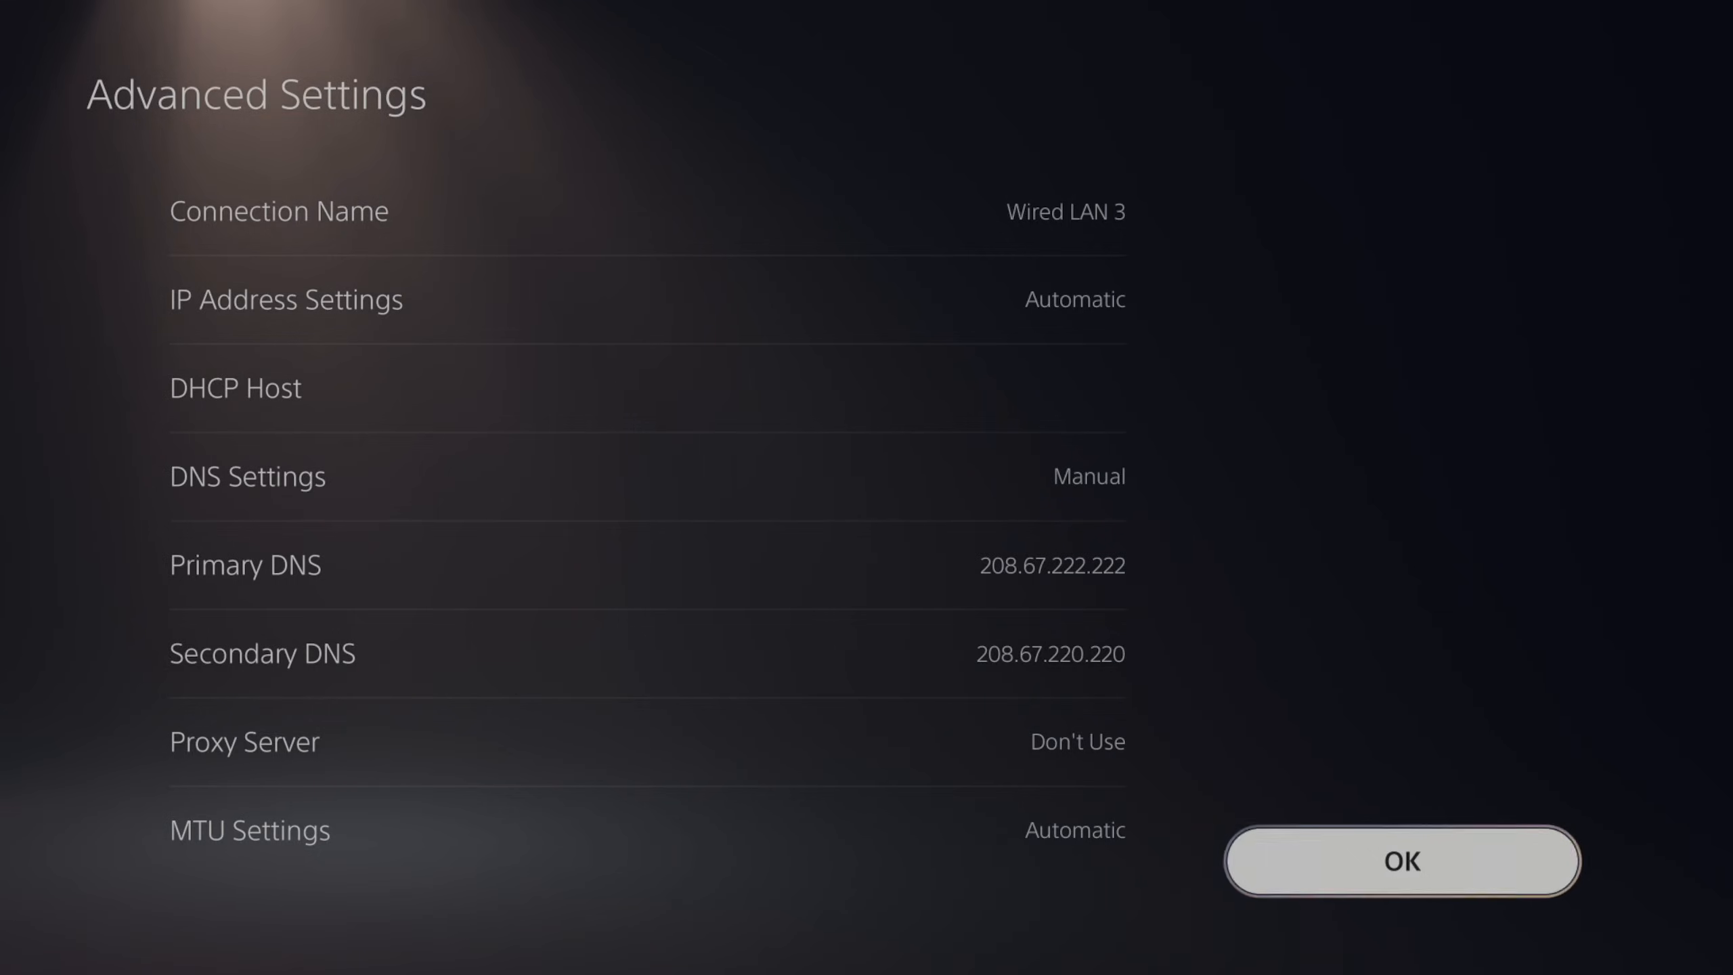
Save the manual DNS Advanced Settings and start Test Internet Connection
left_click(1402, 861)
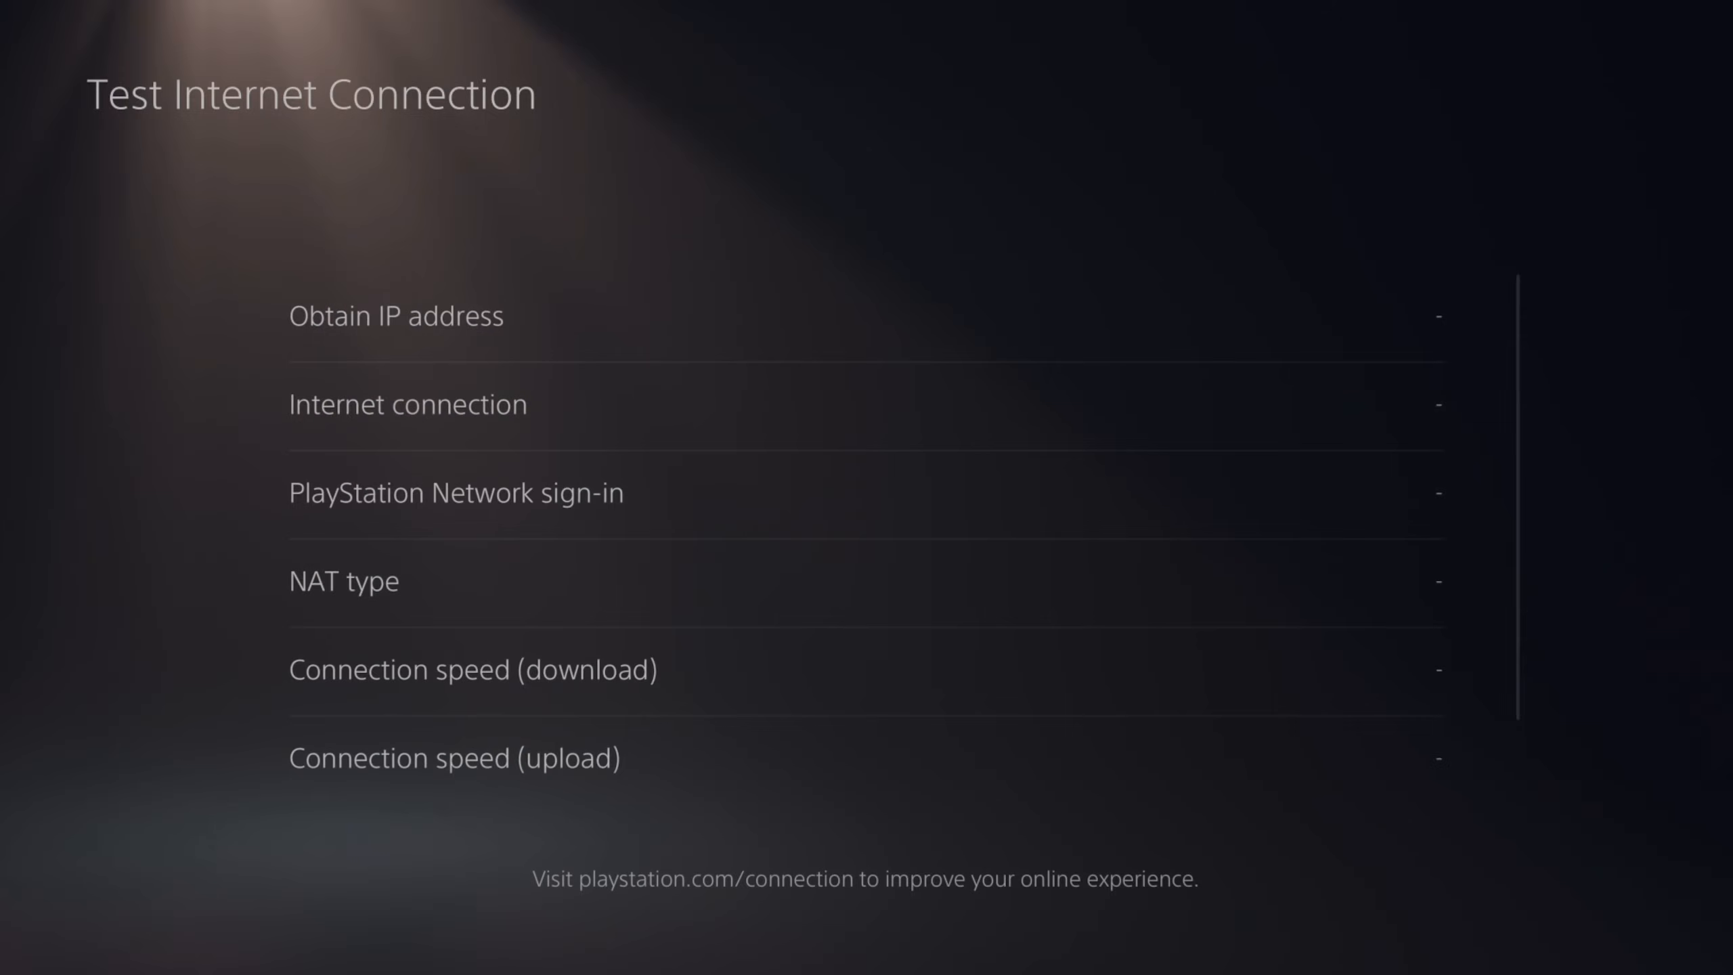
key("Enter")
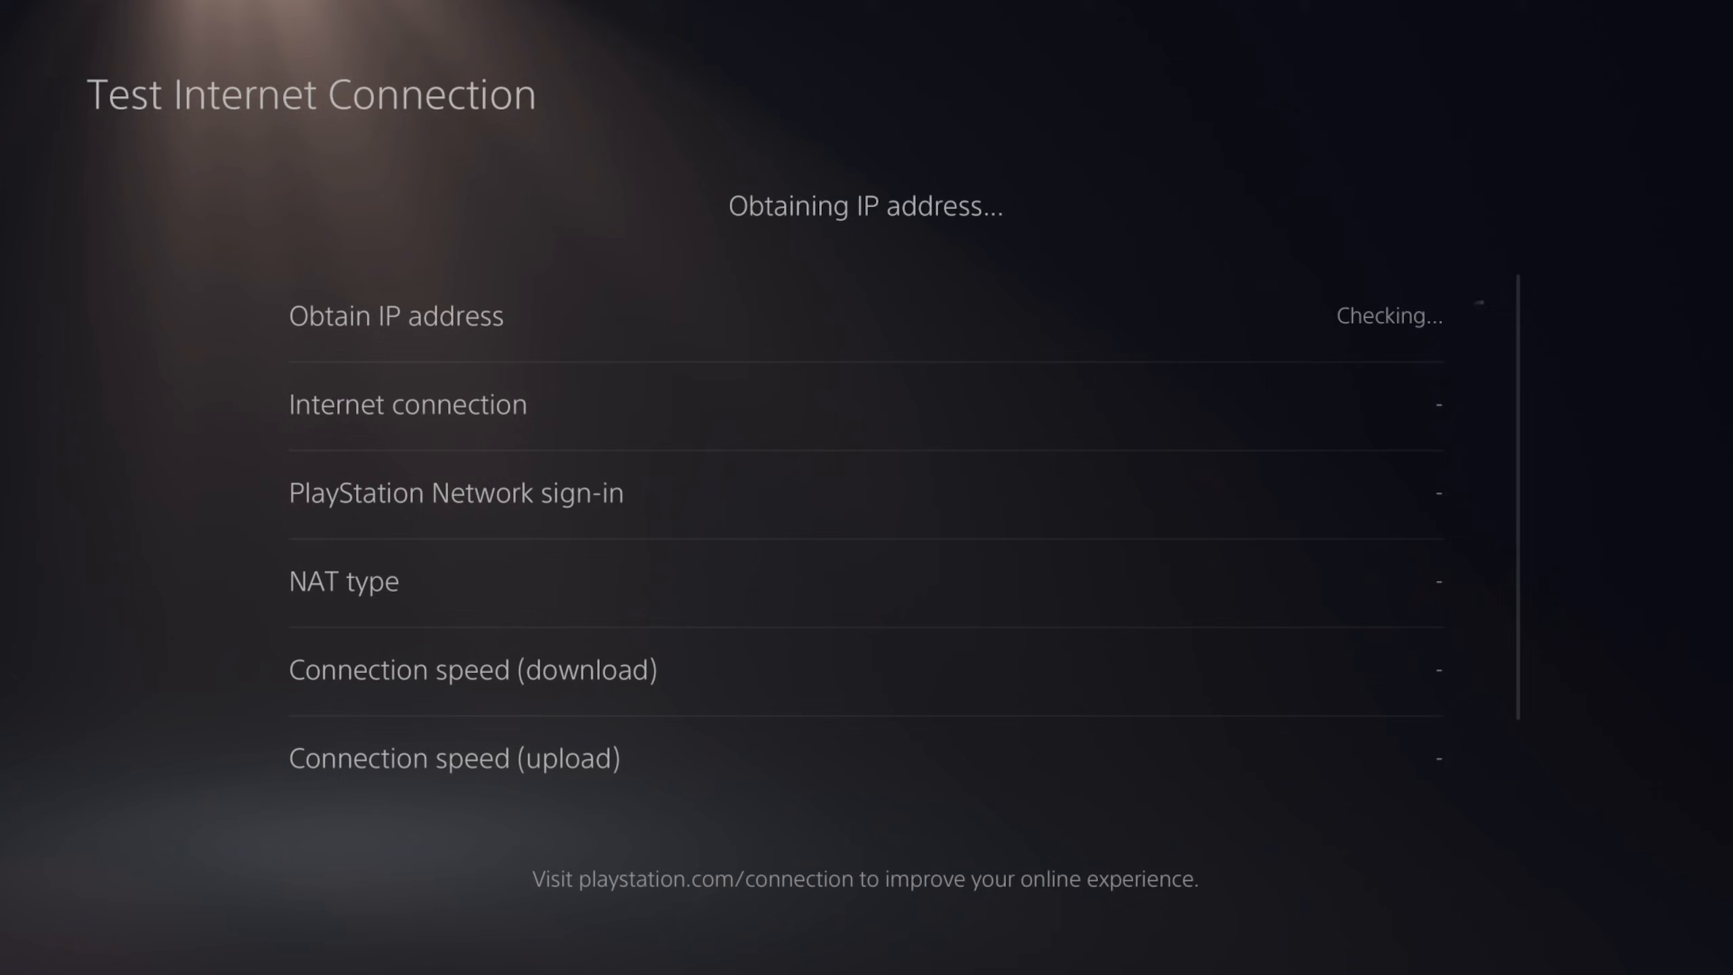